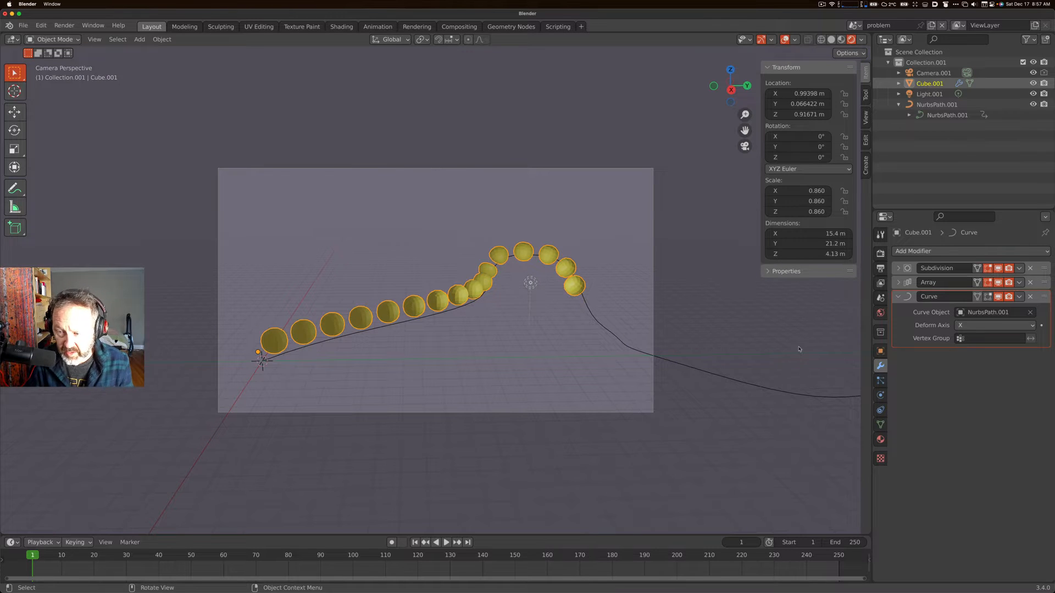
{"action": "mouse_move", "coordinate": [841, 361]}
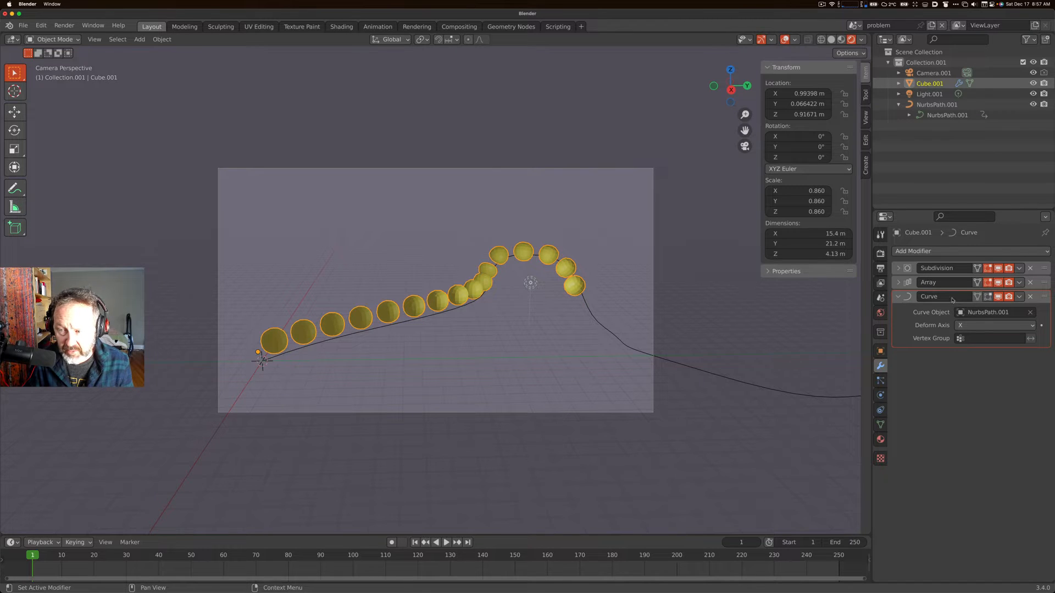
Make the Curve modifier active and undo back to a single ball at the path start
{"action": "left_click", "coordinate": [998, 282]}
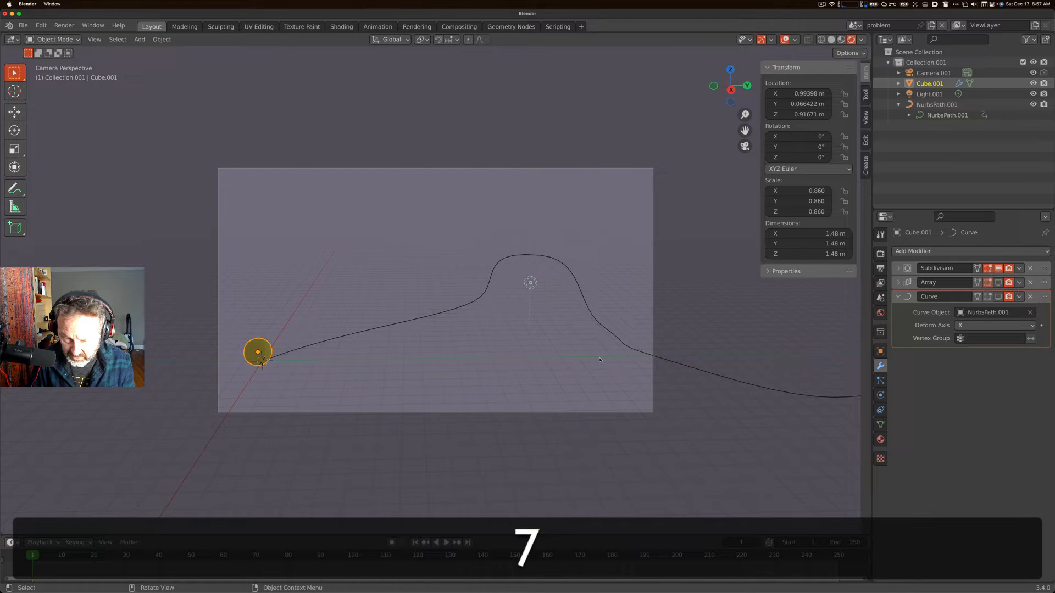
Redo the ball chain and expand its Array modifier showing count 16, relative offset 1.4
{"action": "key", "text": "1"}
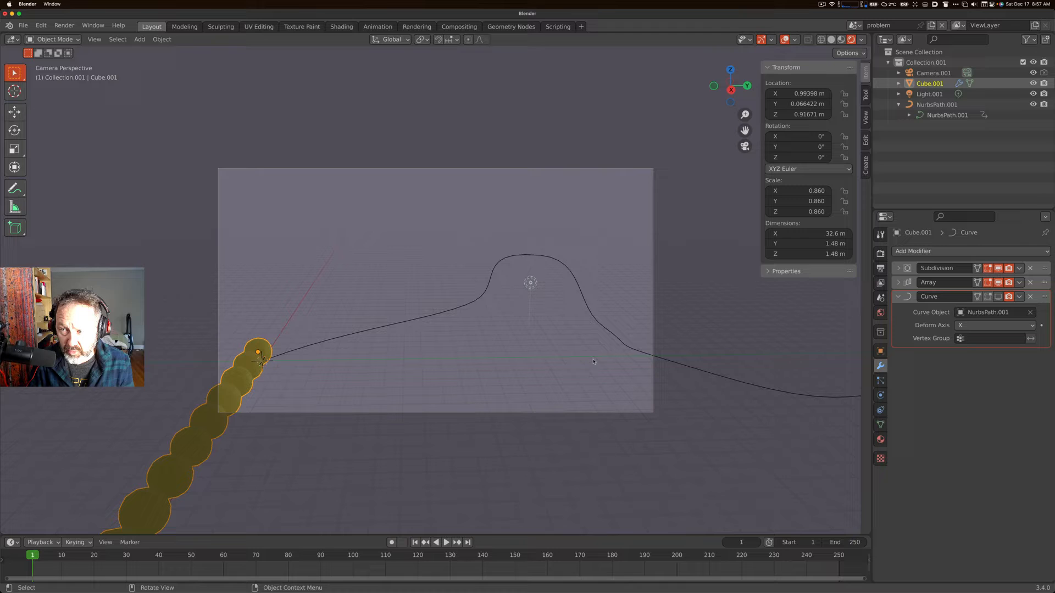
{"action": "left_click", "coordinate": [929, 282]}
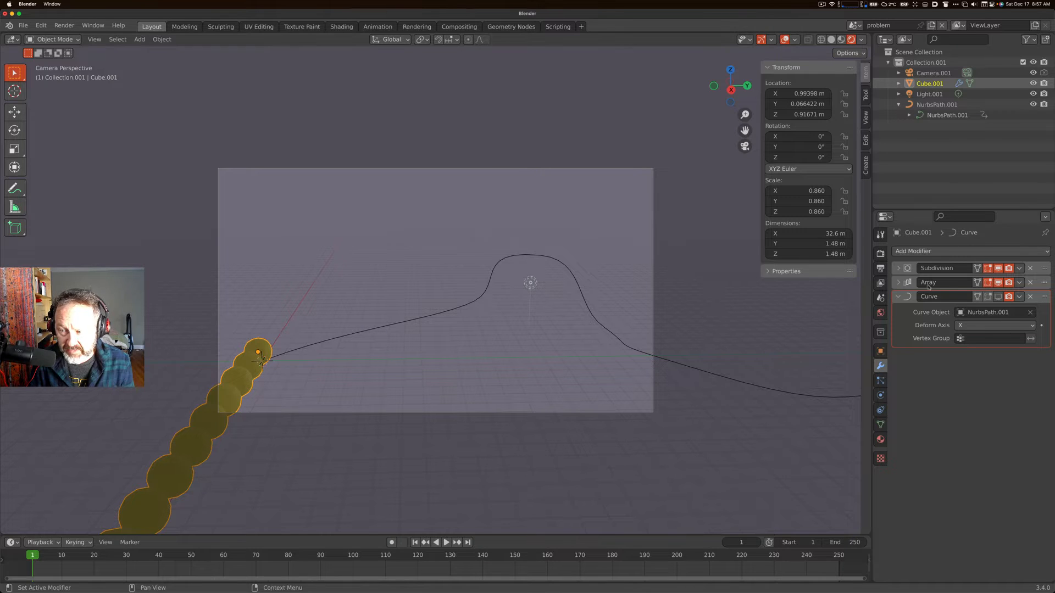
{"action": "mouse_move", "coordinate": [998, 282]}
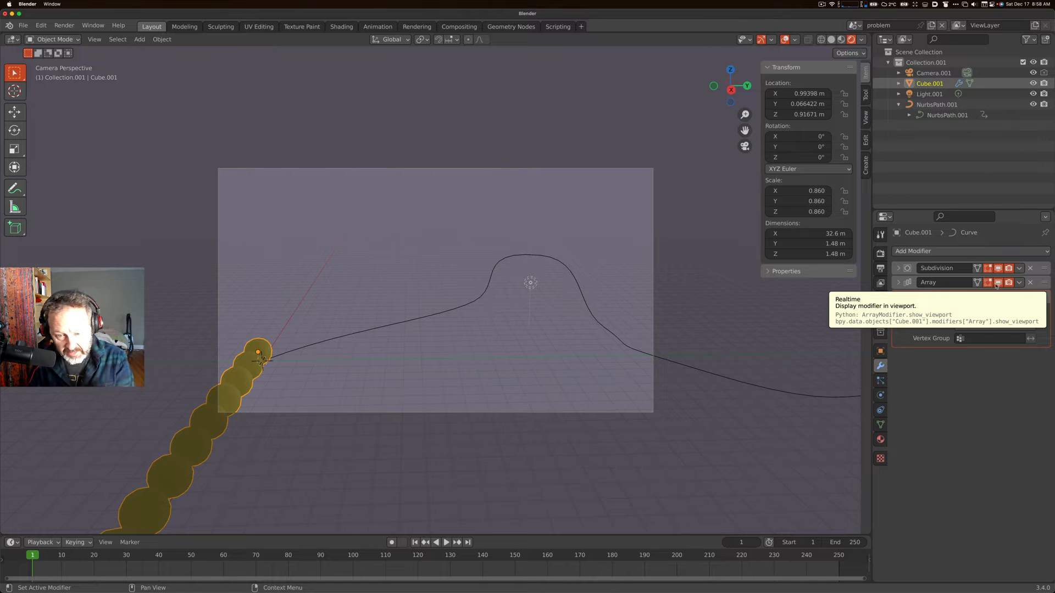
{"action": "mouse_move", "coordinate": [999, 282]}
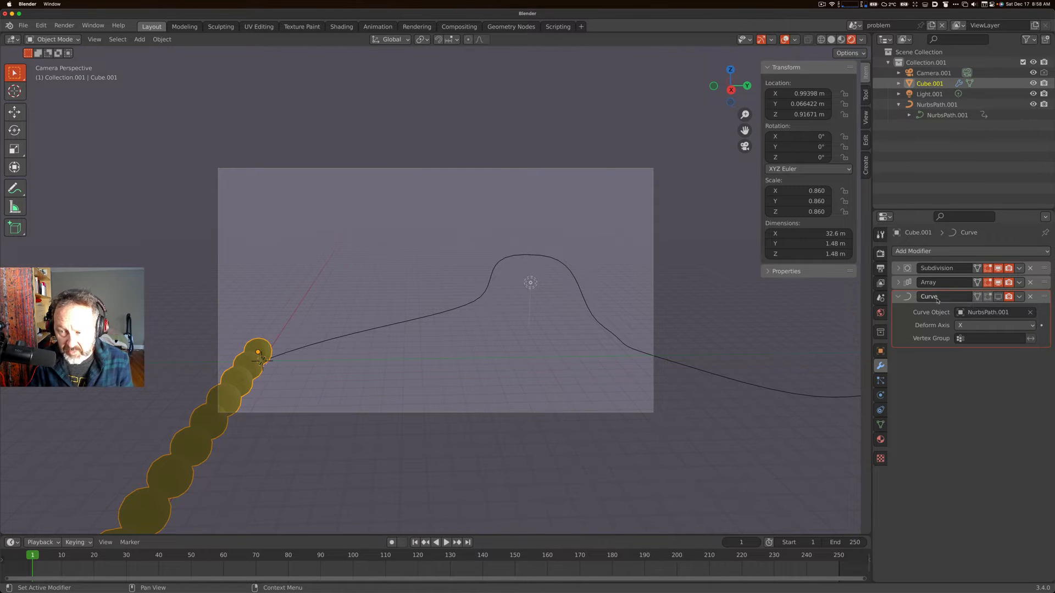
{"action": "left_click", "coordinate": [901, 283]}
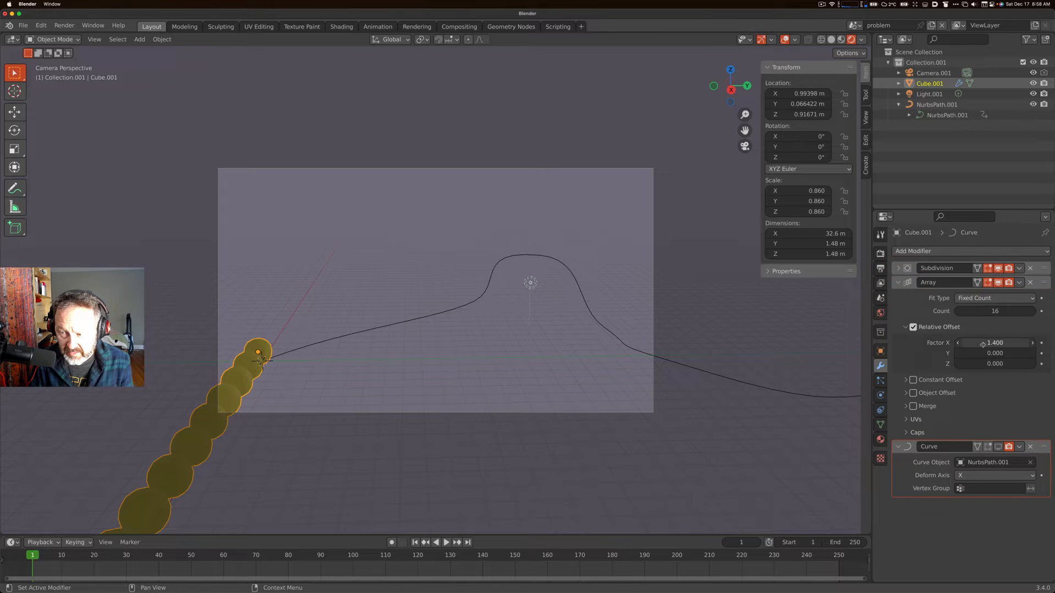
{"action": "mouse_move", "coordinate": [994, 311]}
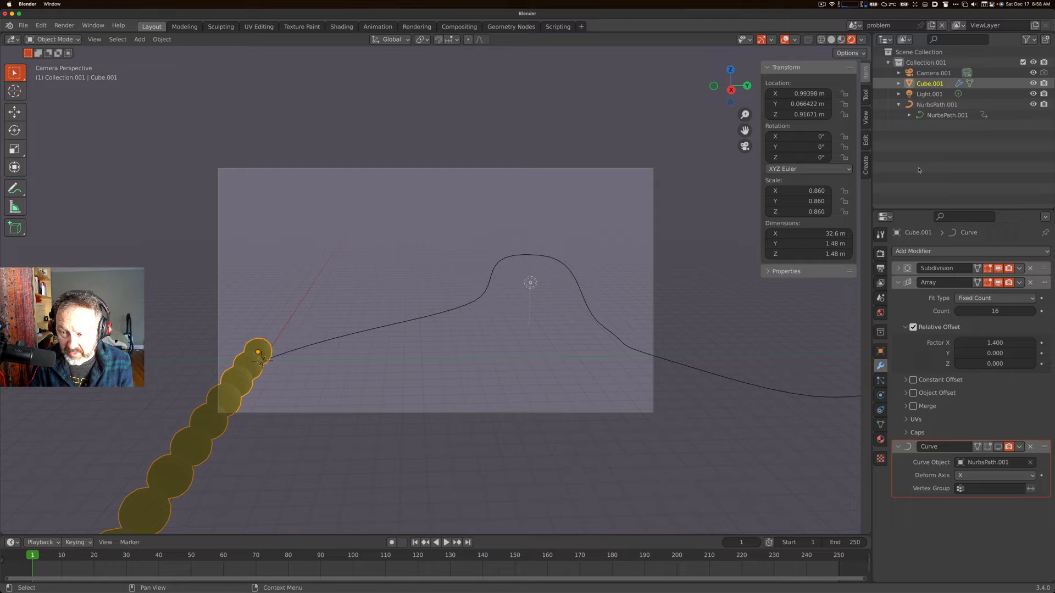
Rename Cube.001 to 'ball' in the Outliner and collapse the Array panel
{"action": "double_click", "coordinate": [930, 83]}
{"action": "type", "text": "ball"}
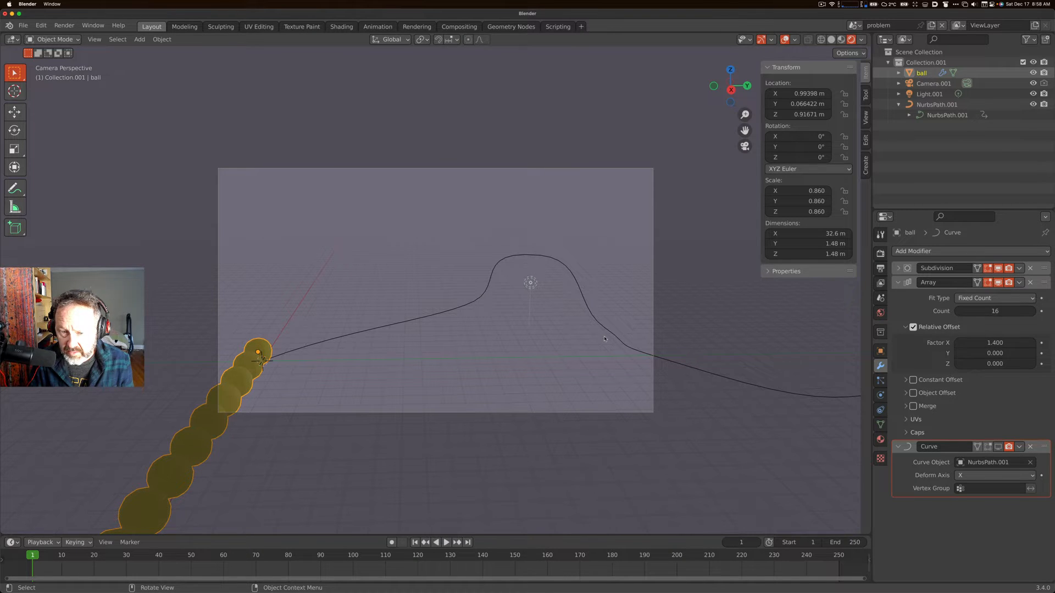
{"action": "left_click", "coordinate": [899, 282]}
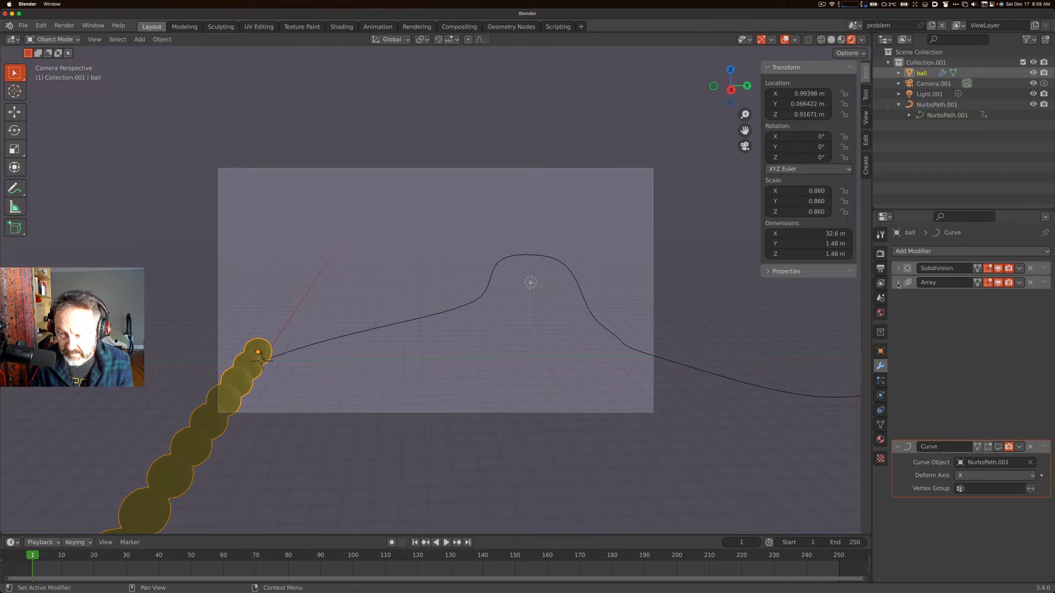
{"action": "left_click", "coordinate": [899, 283]}
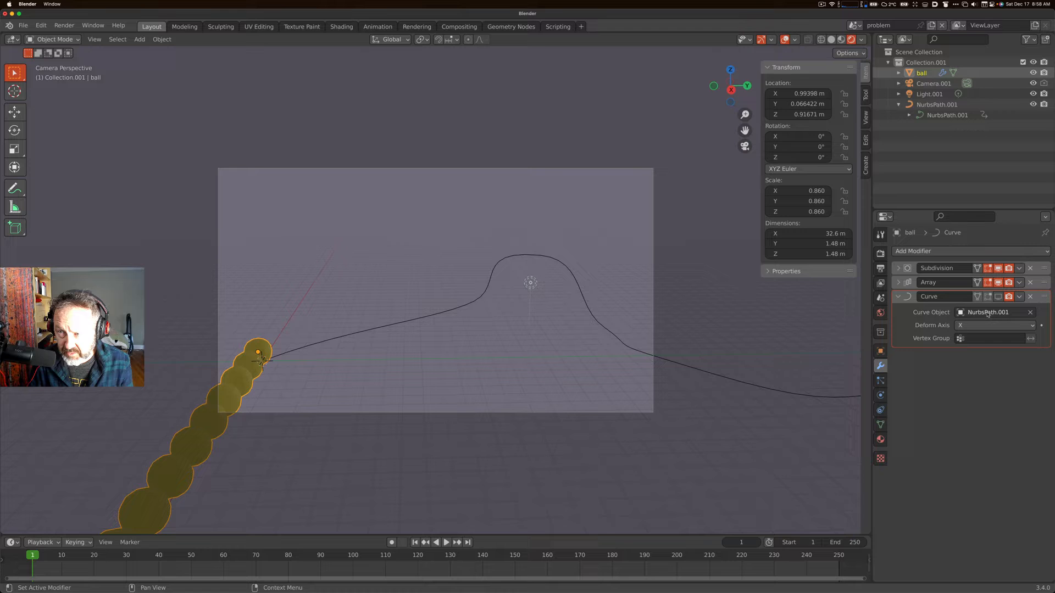
{"action": "left_click", "coordinate": [947, 105]}
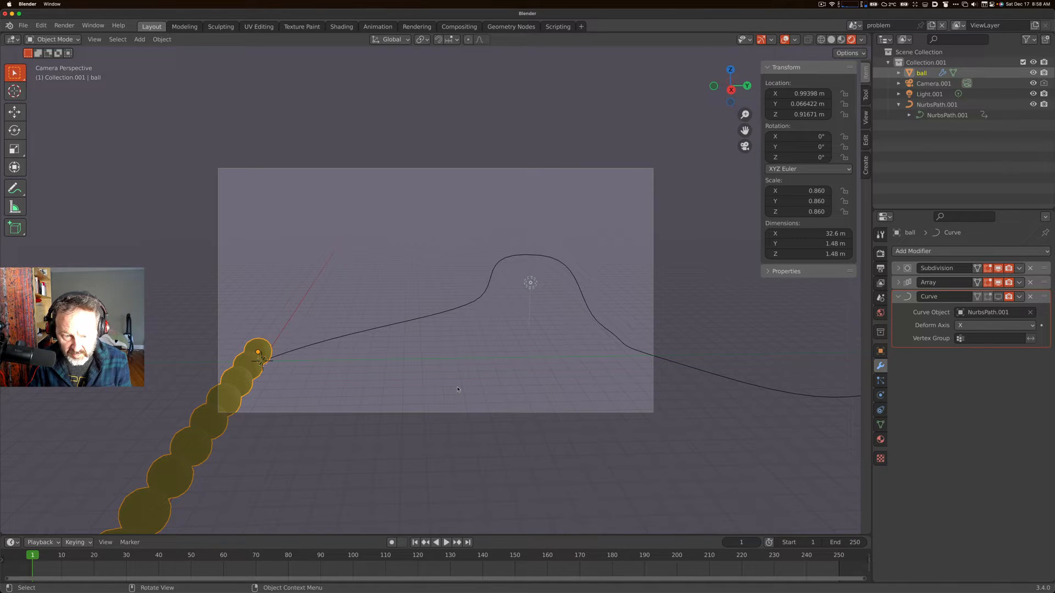
{"action": "mouse_move", "coordinate": [415, 354]}
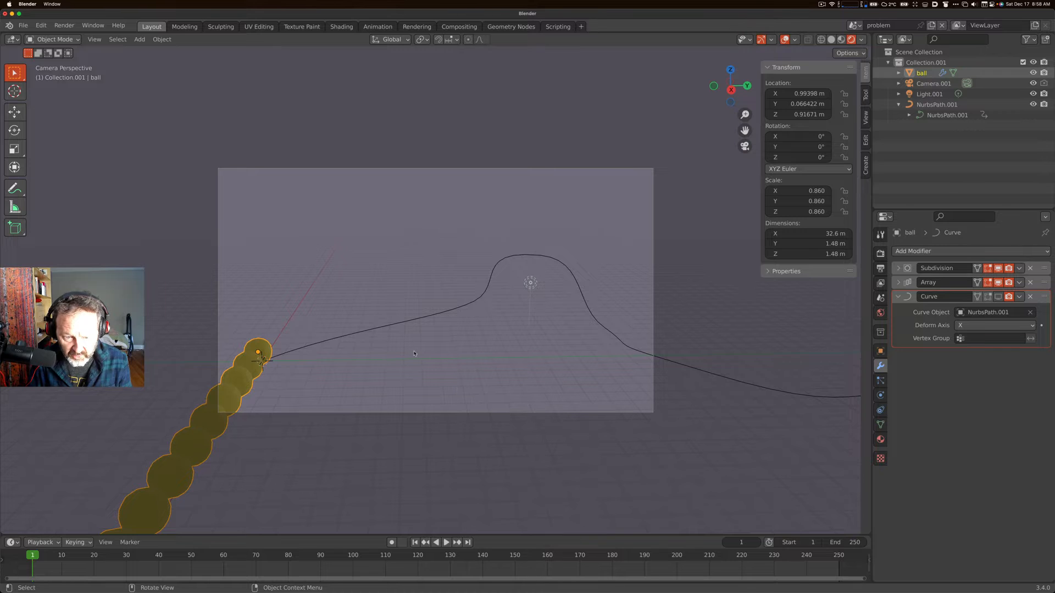
Slide the ball chain along the X axis so it rides the path's hump
{"action": "key", "text": "g"}
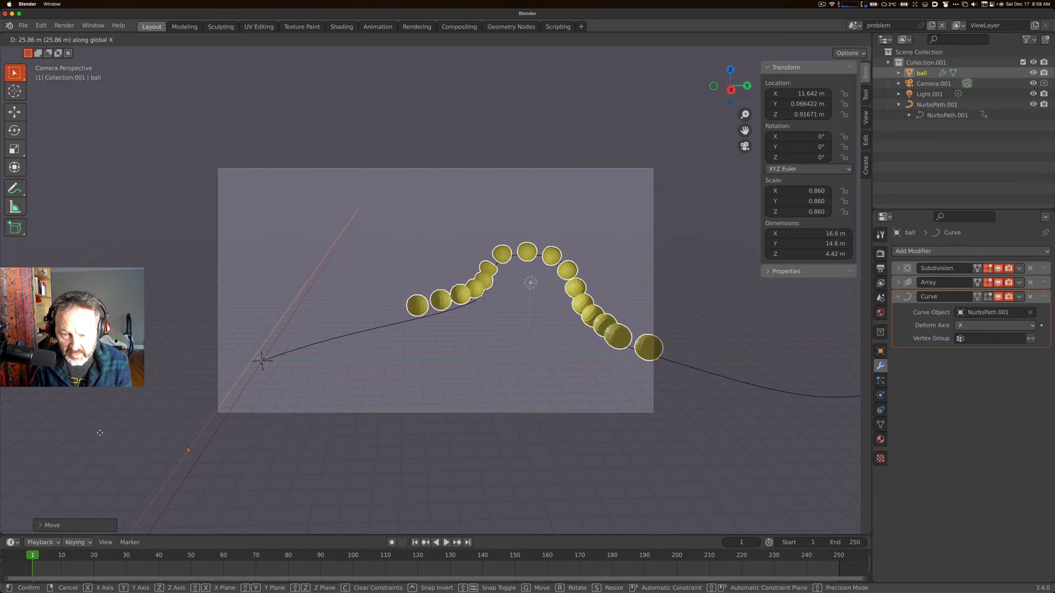
Confirm the move at about X 11.796 m and zoom to inspect the balls on the curve
{"action": "left_click", "coordinate": [438, 403]}
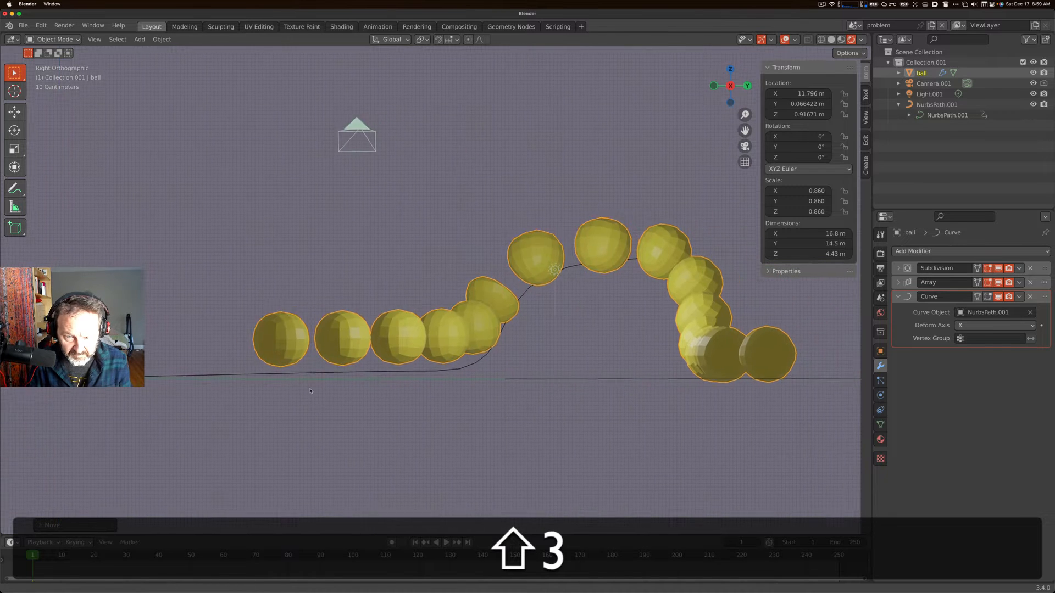
{"action": "scroll", "scroll_direction": "down", "scroll_amount": 3}
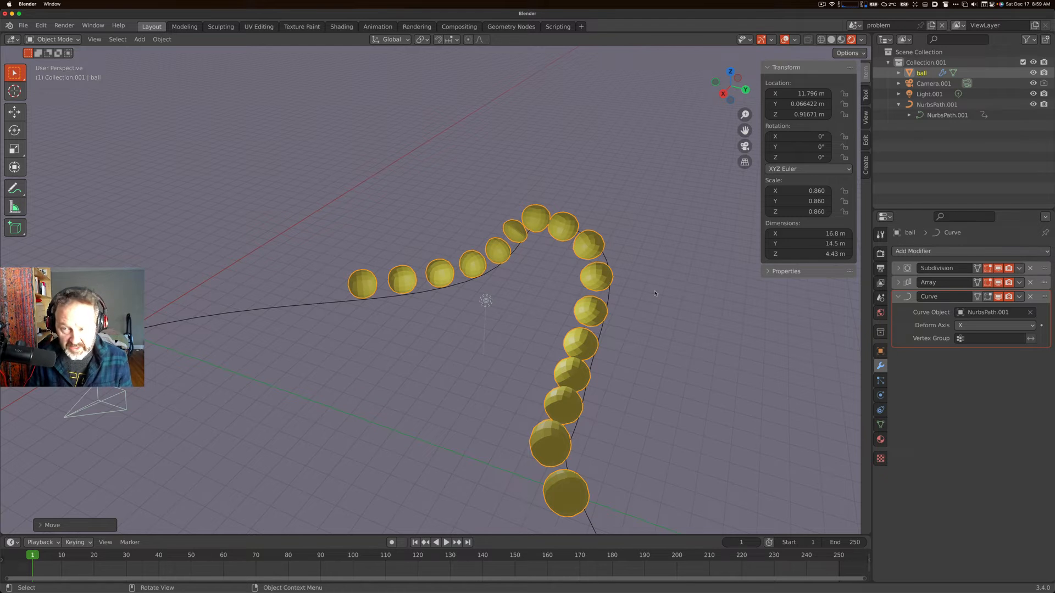
{"action": "left_click", "coordinate": [878, 25]}
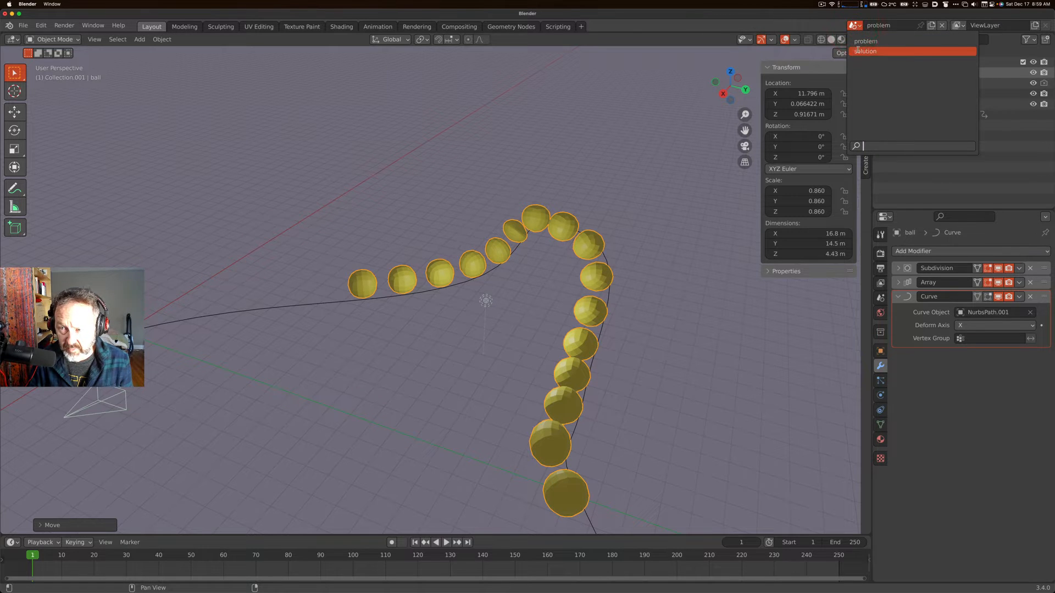
{"action": "left_click", "coordinate": [865, 51]}
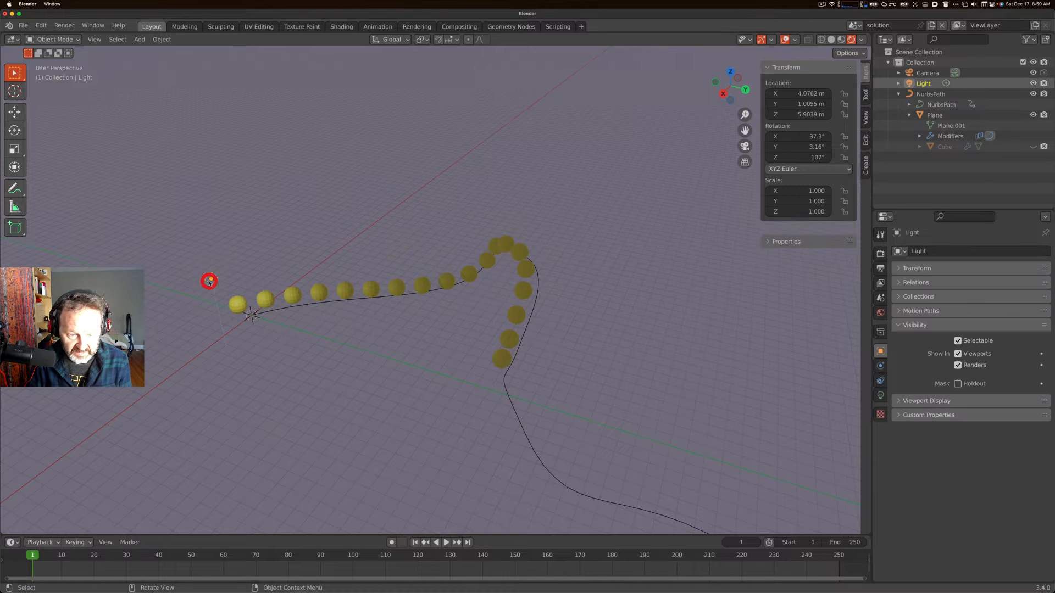
{"action": "key", "text": "g"}
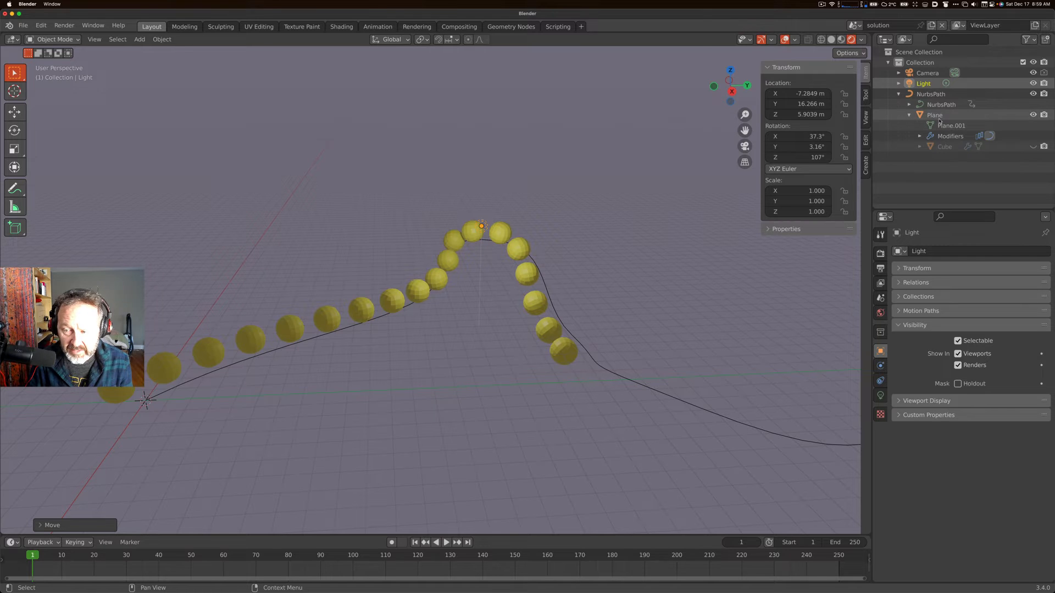
{"action": "left_click", "coordinate": [922, 82]}
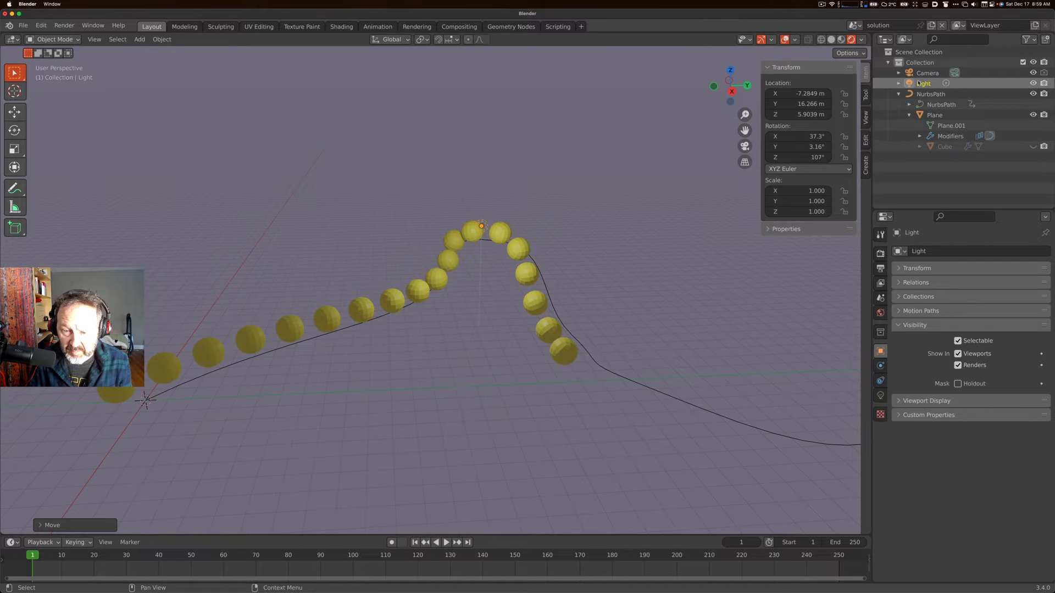
{"action": "left_click", "coordinate": [853, 25]}
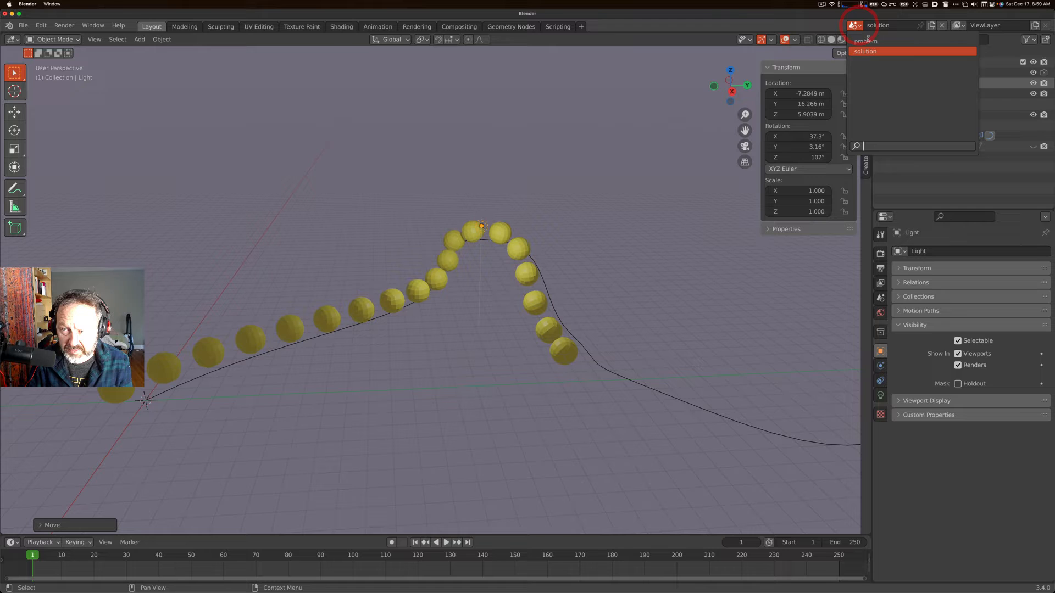
{"action": "left_click", "coordinate": [866, 41]}
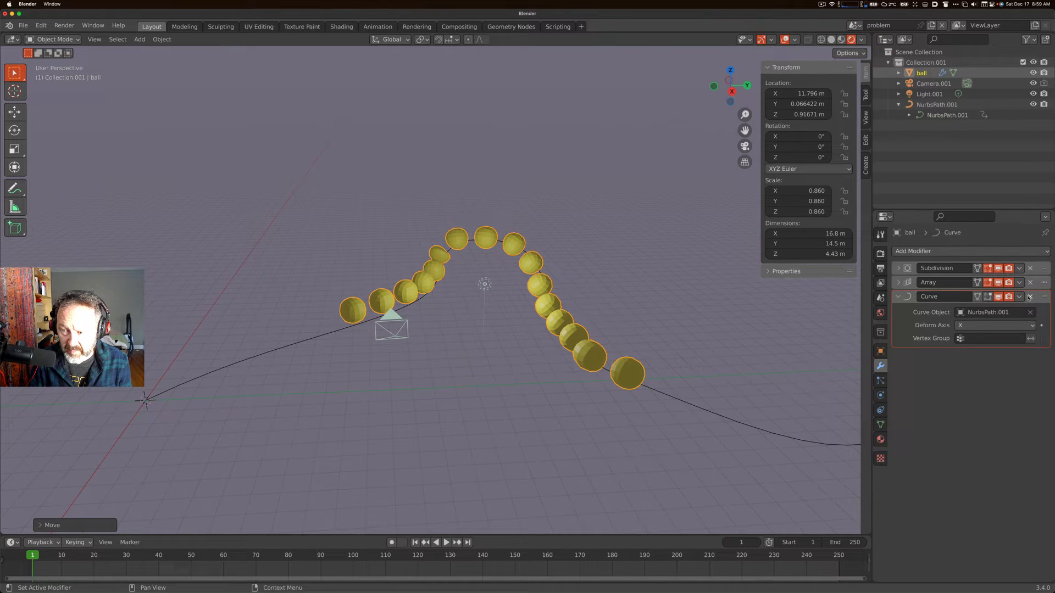
Remove the Curve modifier from the ball, switch to top view and bring up the Add menu
{"action": "left_click", "coordinate": [1029, 282]}
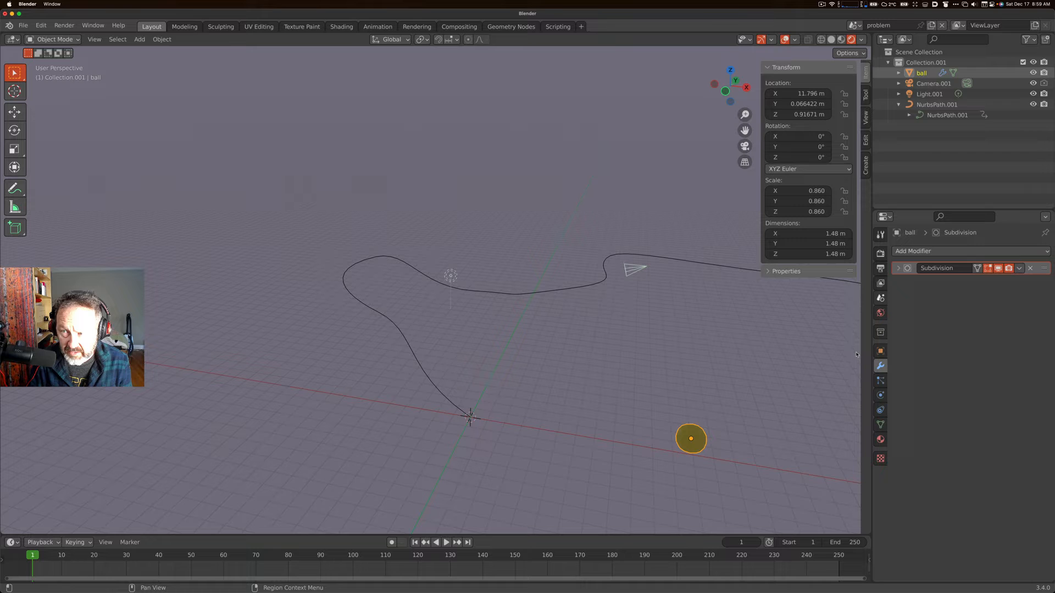
{"action": "left_click", "coordinate": [937, 104]}
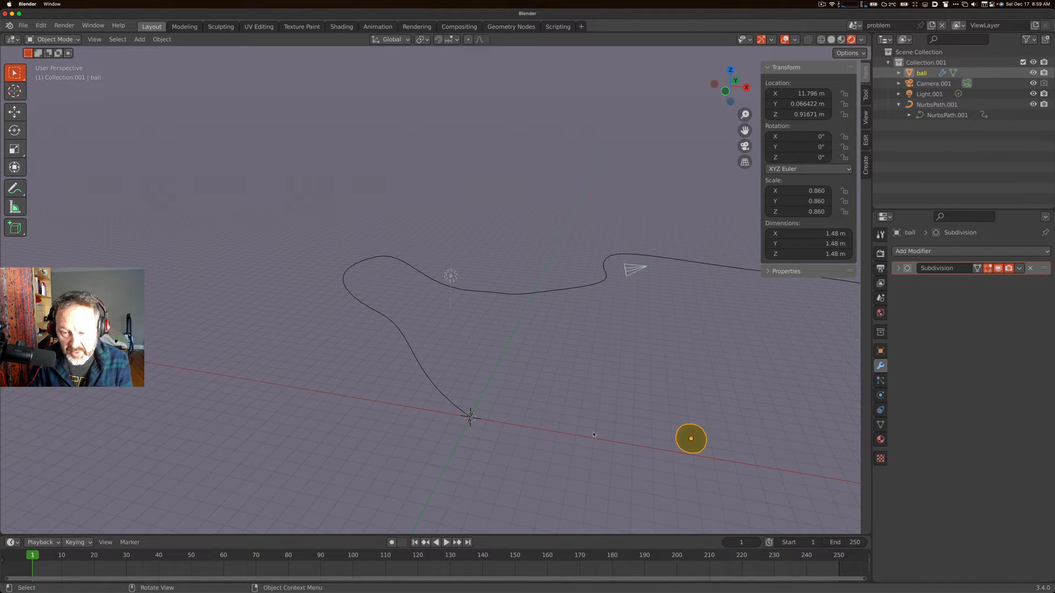
{"action": "mouse_move", "coordinate": [580, 443]}
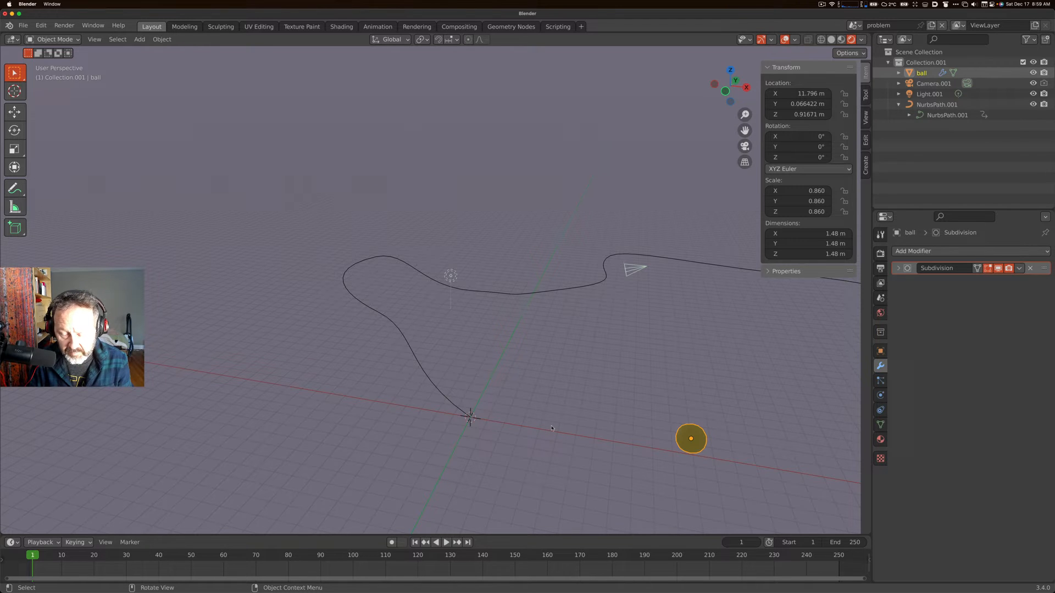
{"action": "key", "text": "7"}
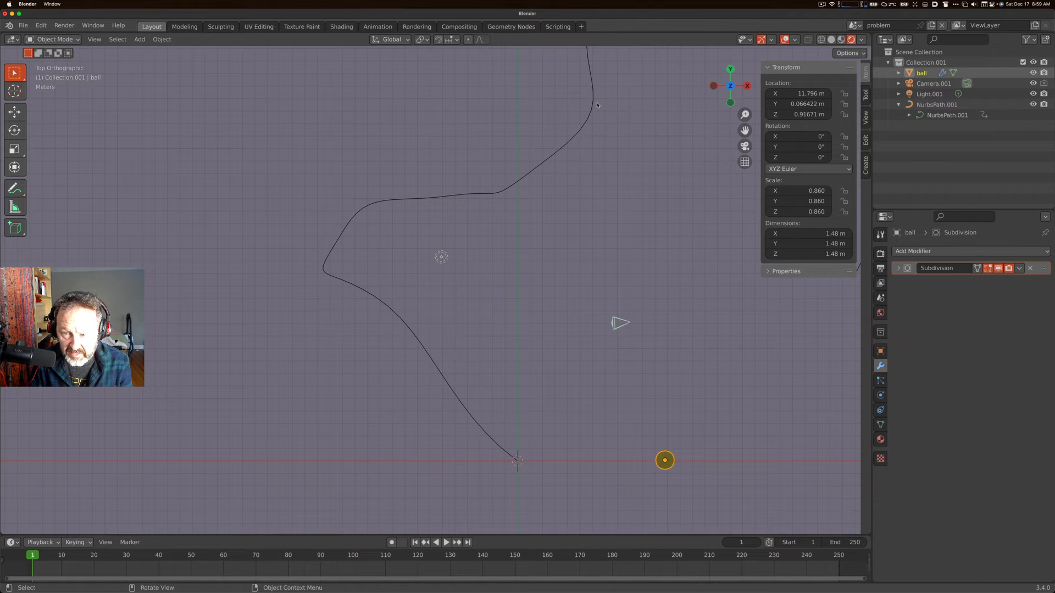
{"action": "mouse_move", "coordinate": [503, 369]}
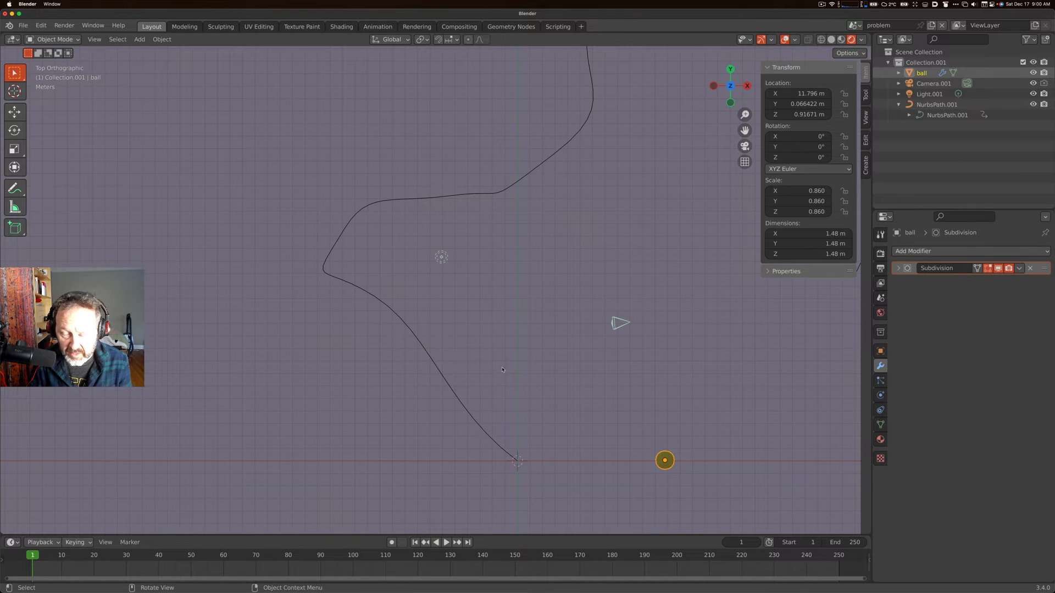
{"action": "key", "text": "shift+a"}
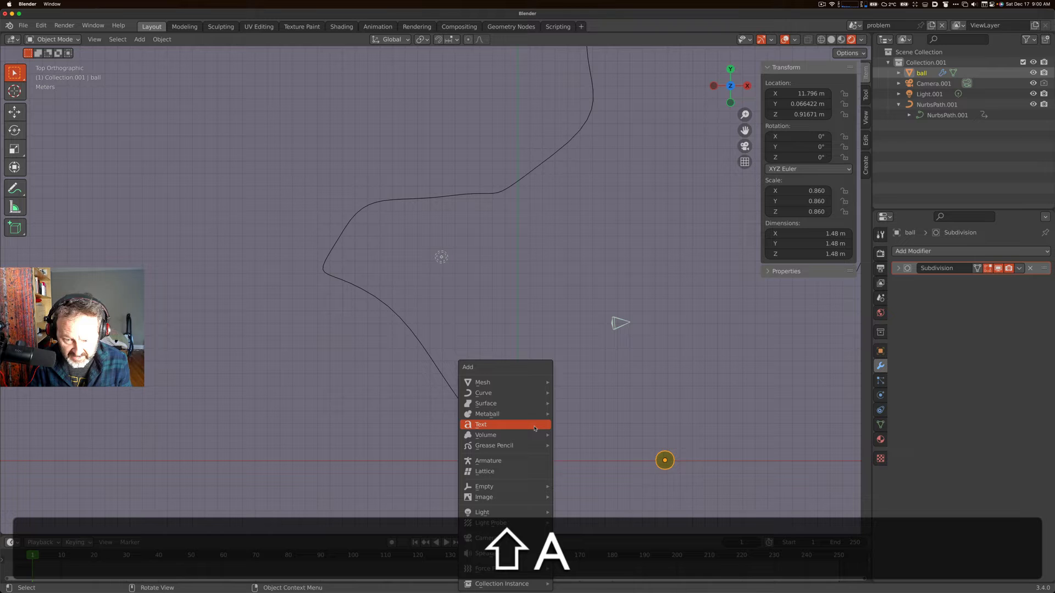
Add a Mesh Plane at the origin and check it from front and top views
{"action": "left_click", "coordinate": [483, 382]}
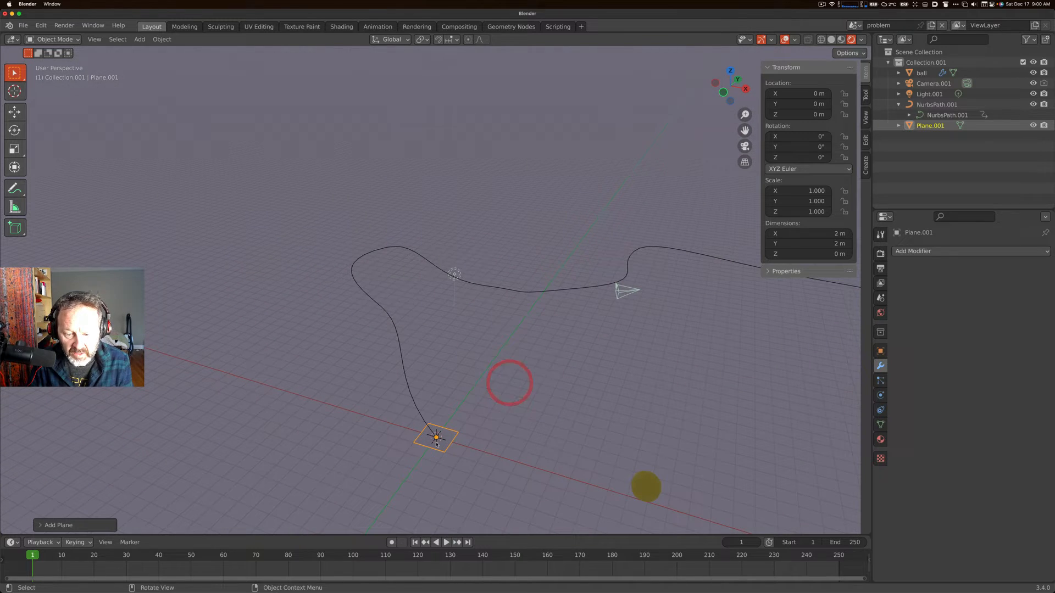
{"action": "left_click", "coordinate": [509, 384]}
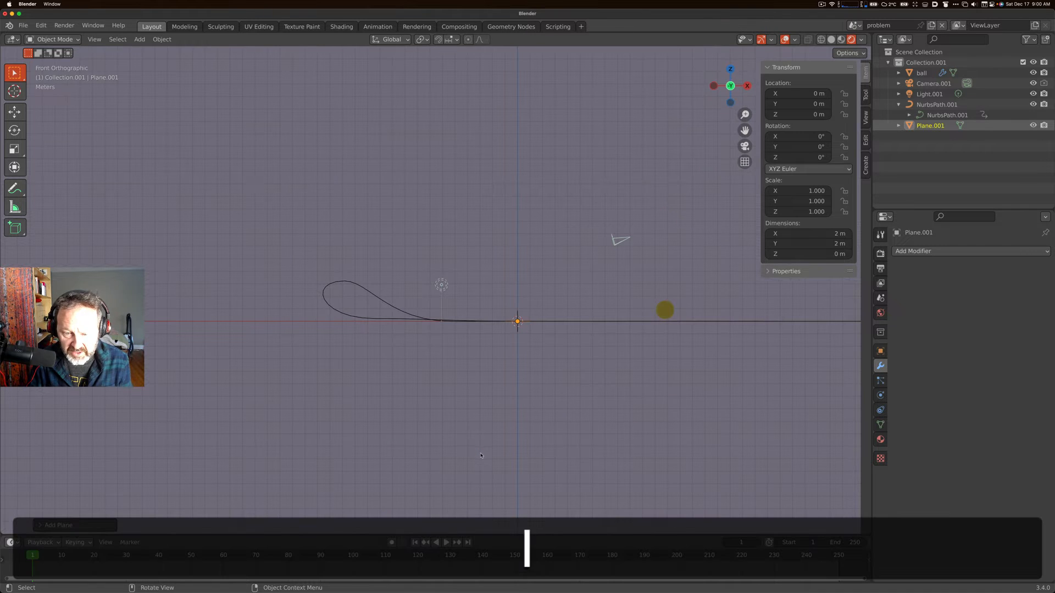
{"action": "key", "text": "7"}
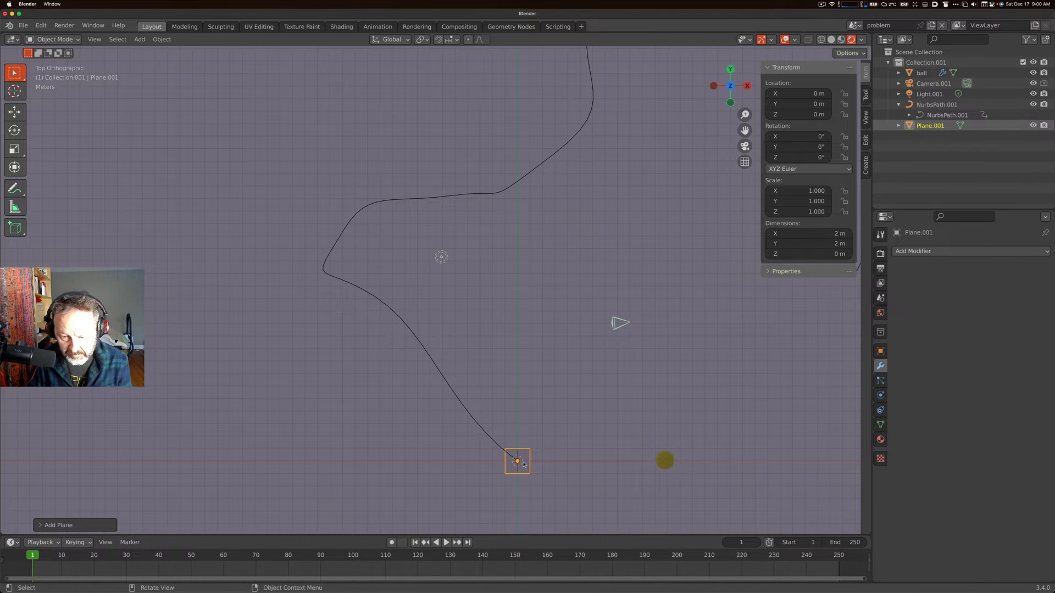
{"action": "mouse_move", "coordinate": [571, 449]}
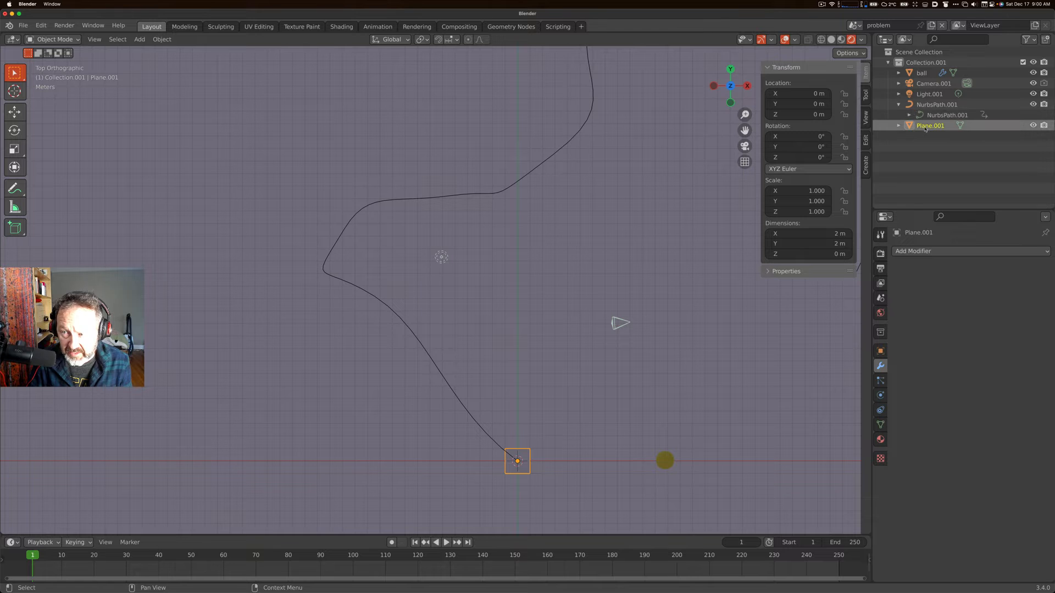
Give the plane an Array modifier with Relative Offset X 1.2 and Count 11
{"action": "left_click", "coordinate": [926, 250]}
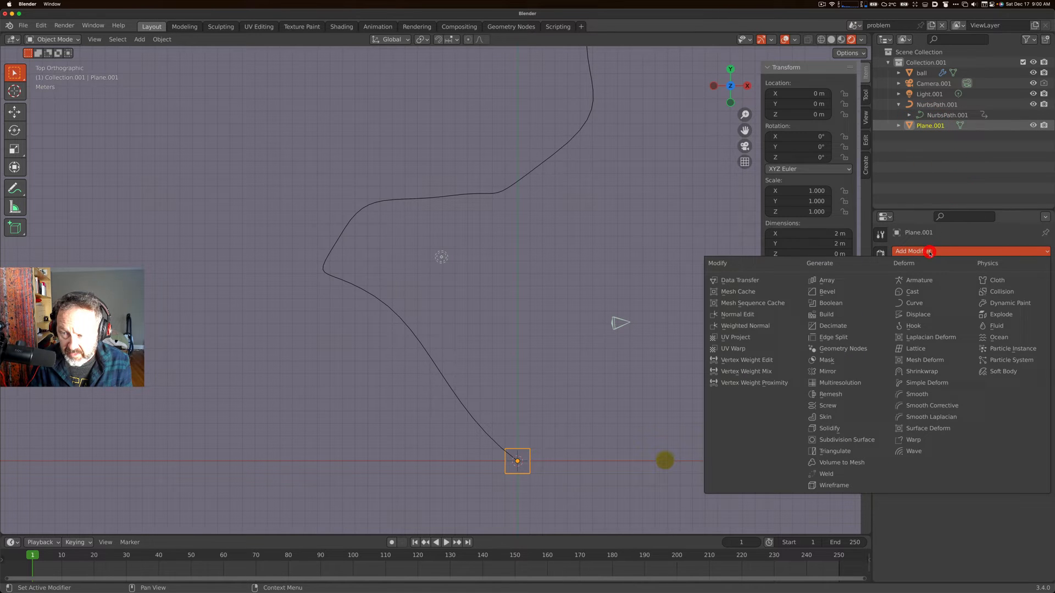
{"action": "left_click", "coordinate": [827, 280]}
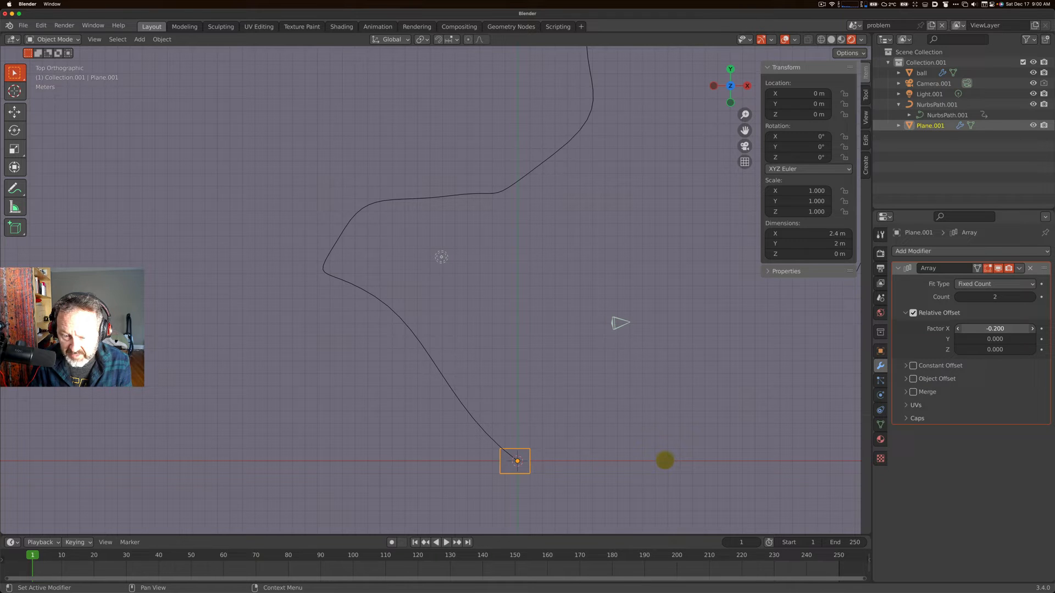
{"action": "left_click", "coordinate": [994, 328]}
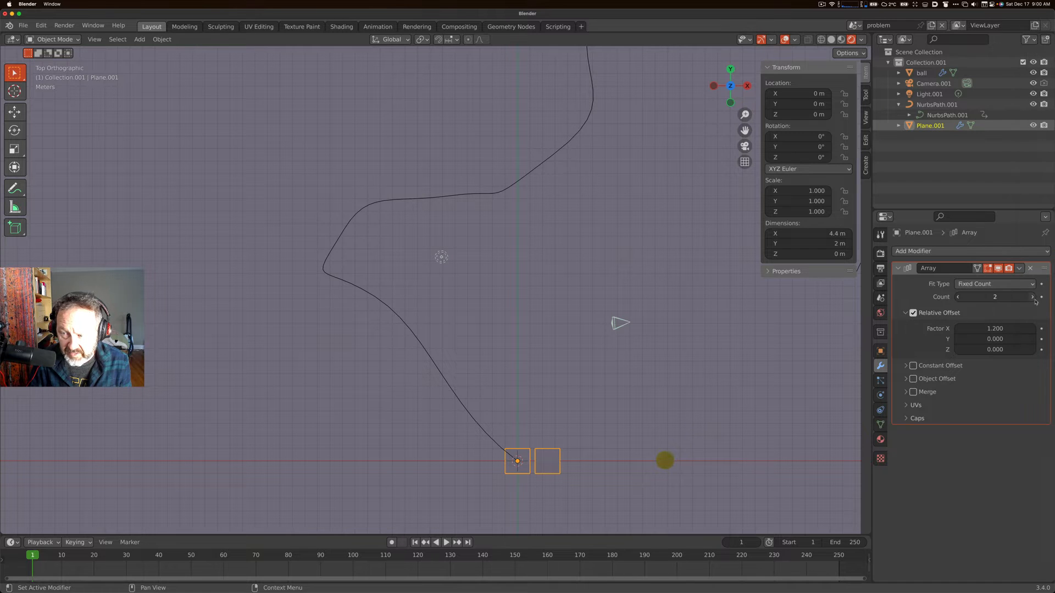
{"action": "left_click", "coordinate": [1033, 297]}
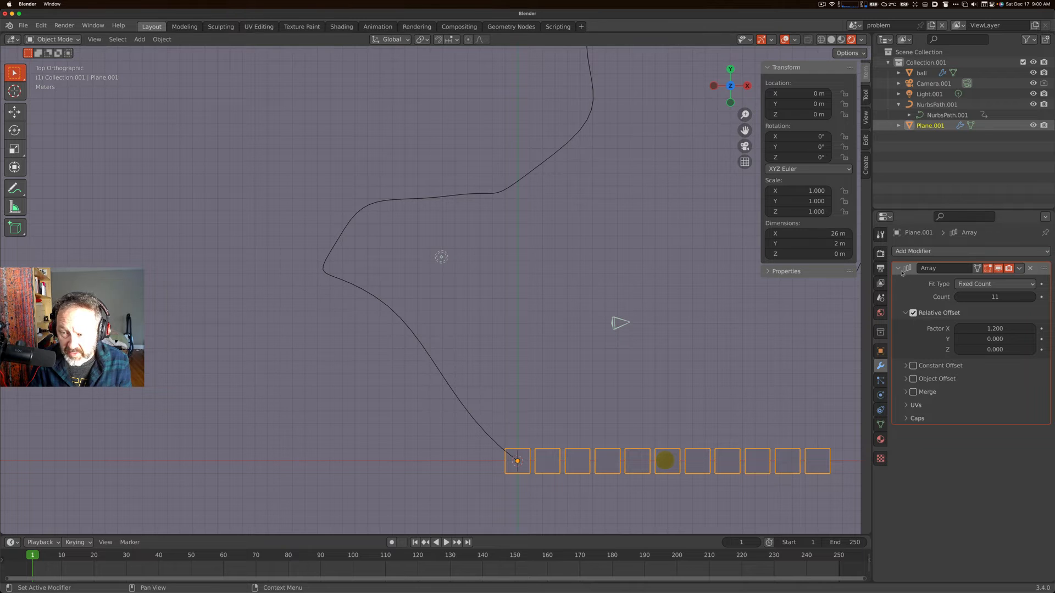
Add a Curve modifier to the plane using NurbsPath.001 as the Curve Object
{"action": "left_click", "coordinate": [913, 251]}
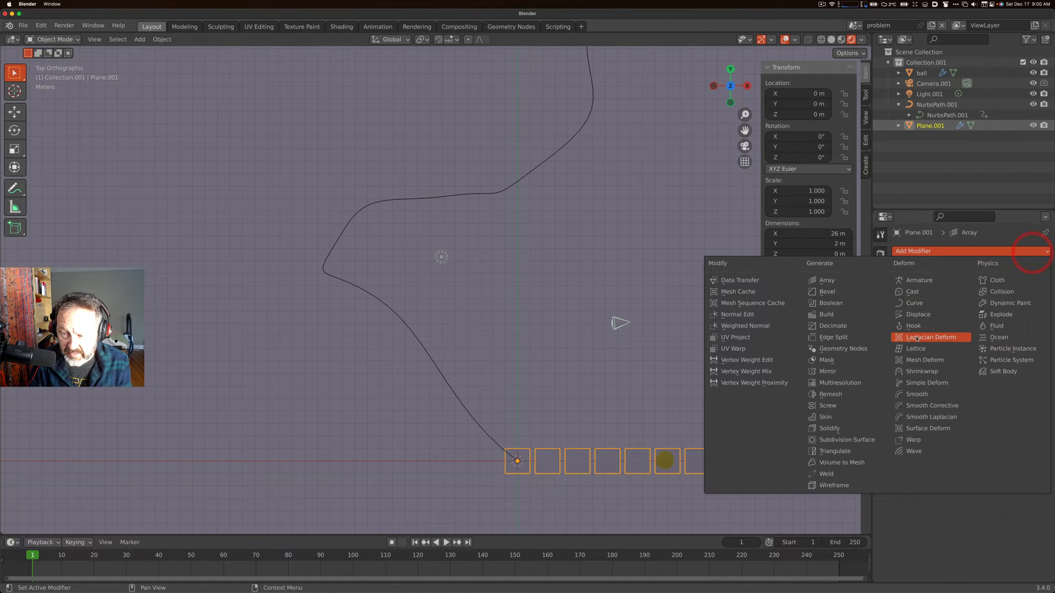
{"action": "left_click", "coordinate": [914, 303]}
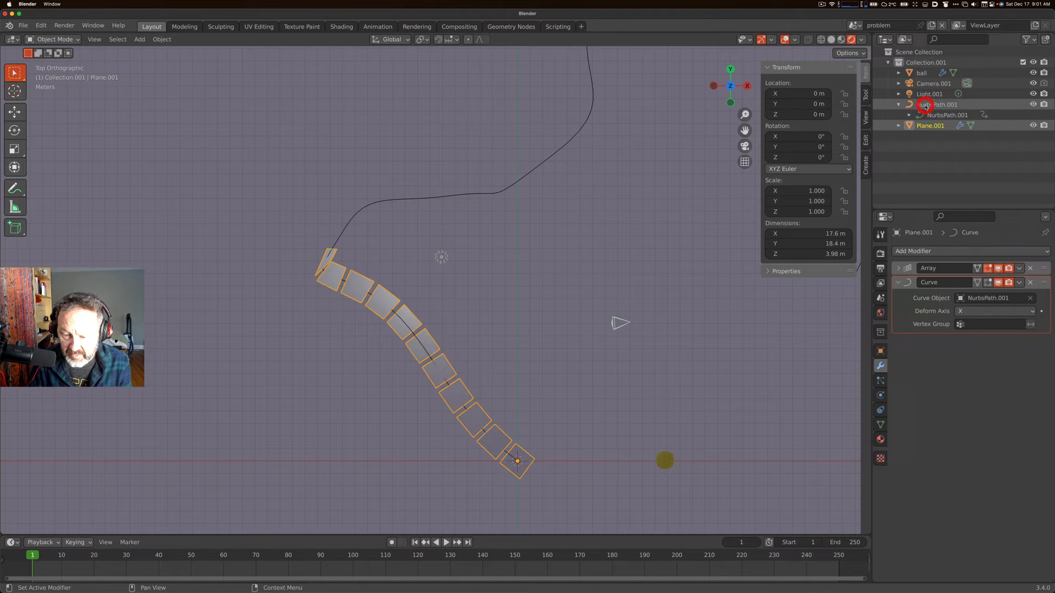
{"action": "left_click", "coordinate": [926, 104]}
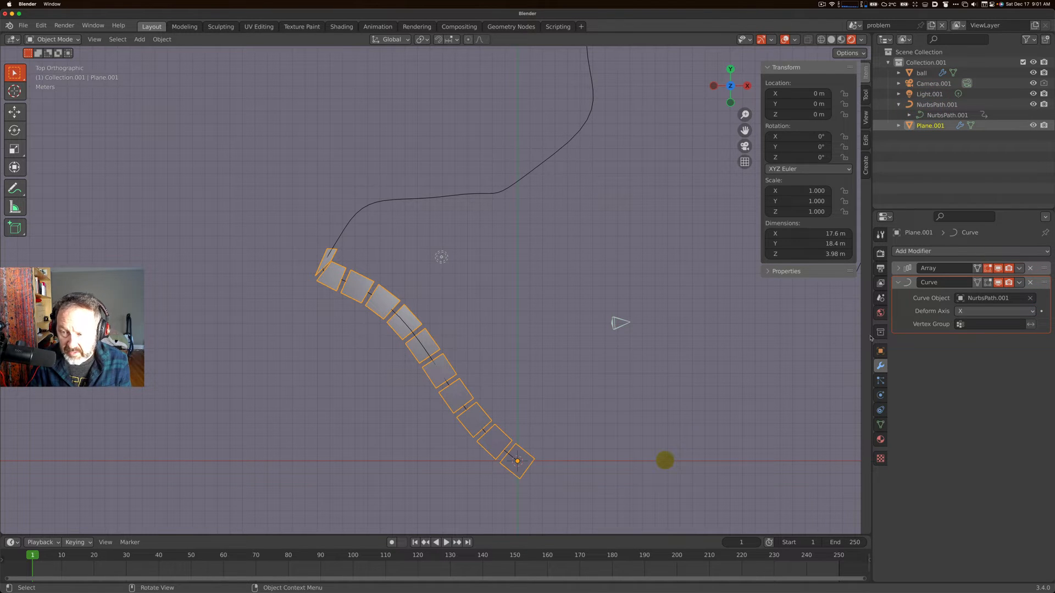
Select the NurbsPath.001 curve
{"action": "left_click", "coordinate": [898, 268]}
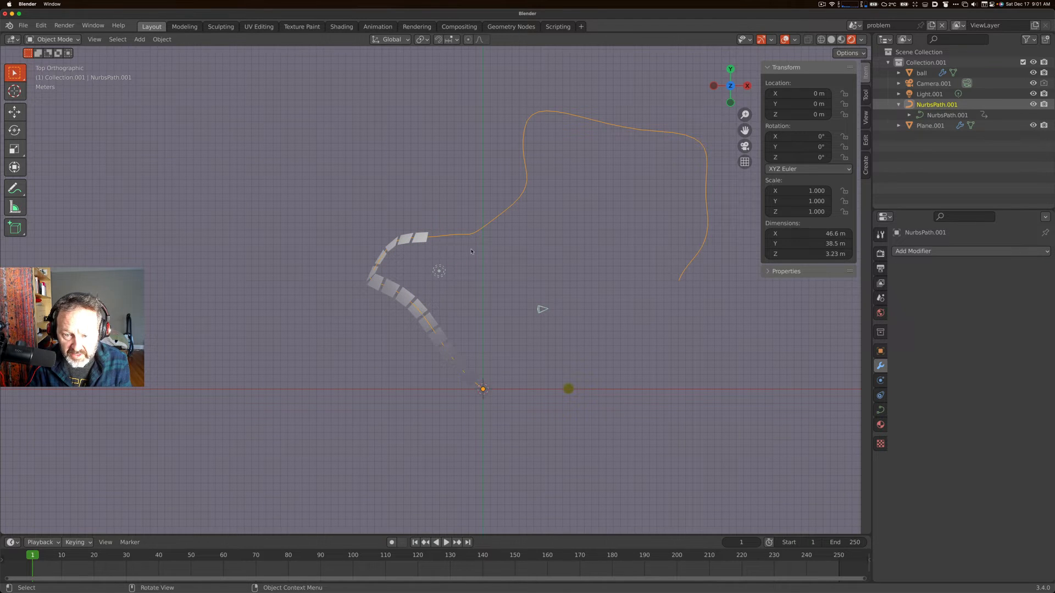
In Edit Mode, set a control point's Tilt in the N-panel (e.g. -99.7°)
{"action": "key", "text": "Tab"}
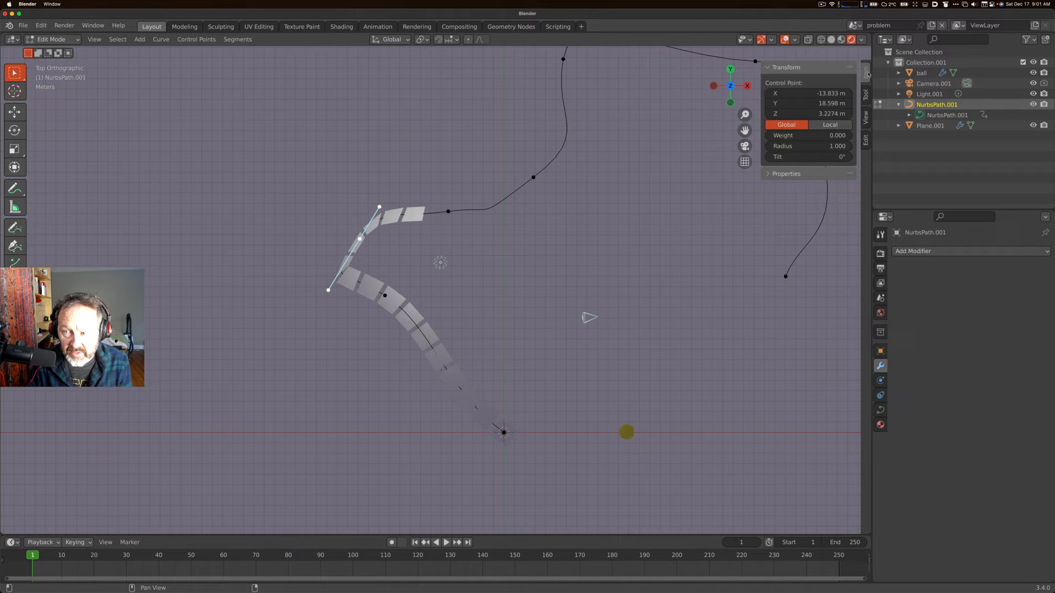
{"action": "key", "text": "n"}
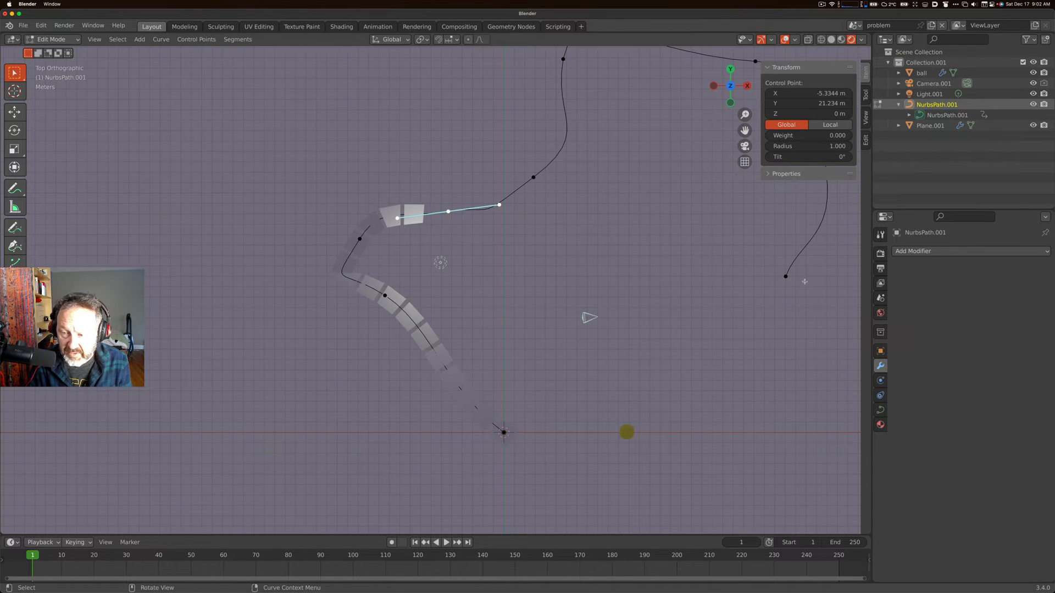
{"action": "mouse_move", "coordinate": [592, 235]}
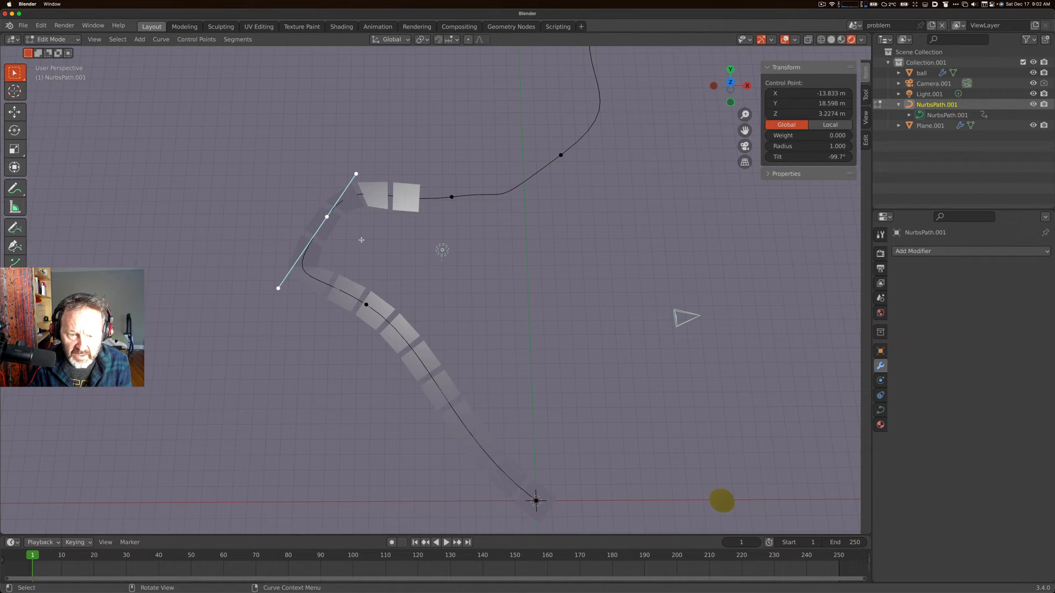
{"action": "double_click", "coordinate": [808, 157]}
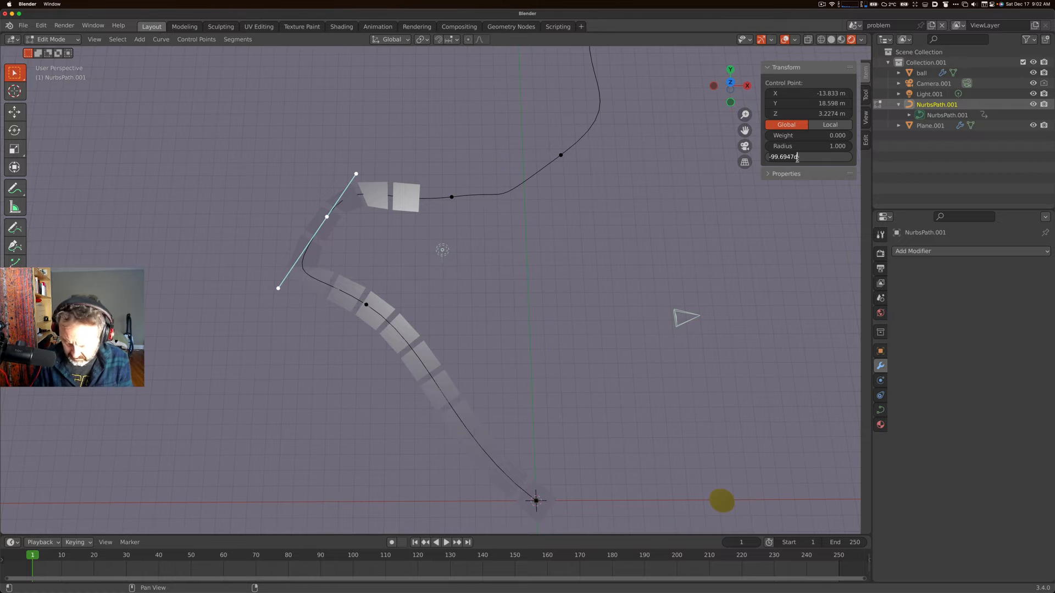
{"action": "key", "text": "Return"}
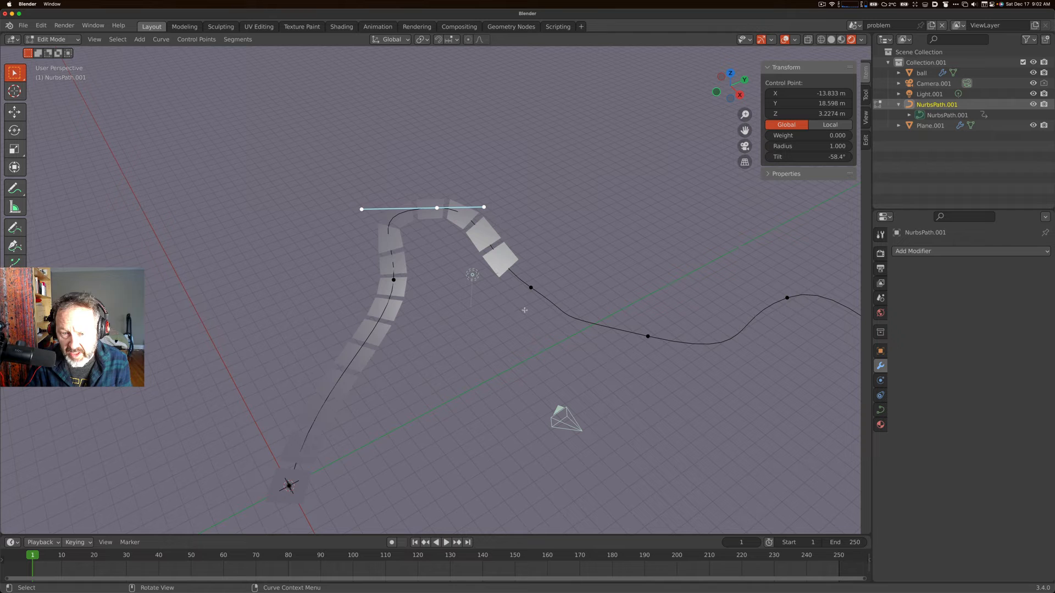
{"action": "mouse_move", "coordinate": [528, 340]}
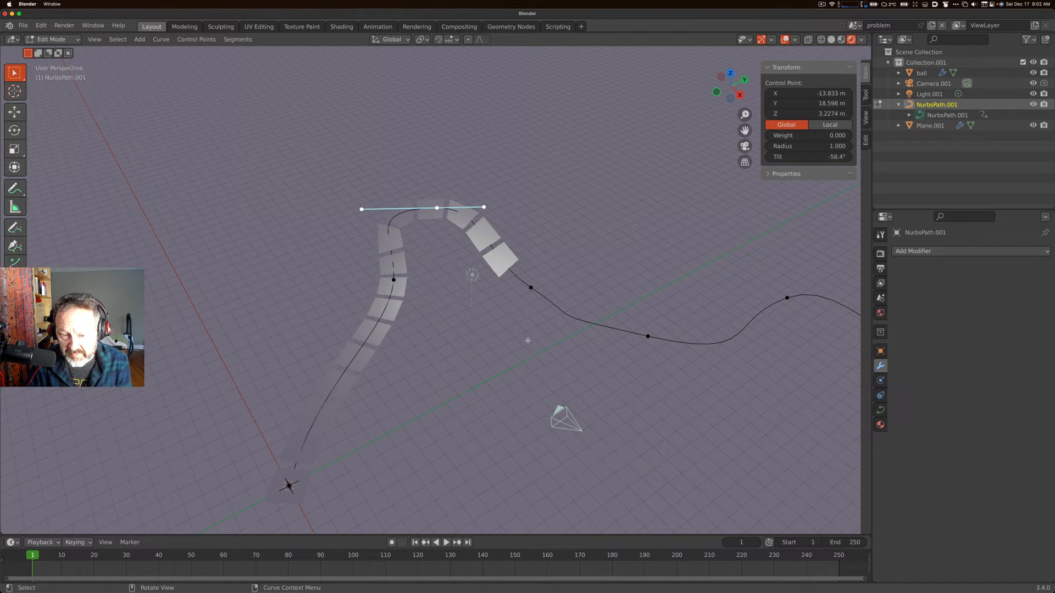
Tilt further control points along the path (-58.4°, 17.2°) and leave Edit Mode
{"action": "left_click", "coordinate": [530, 288]}
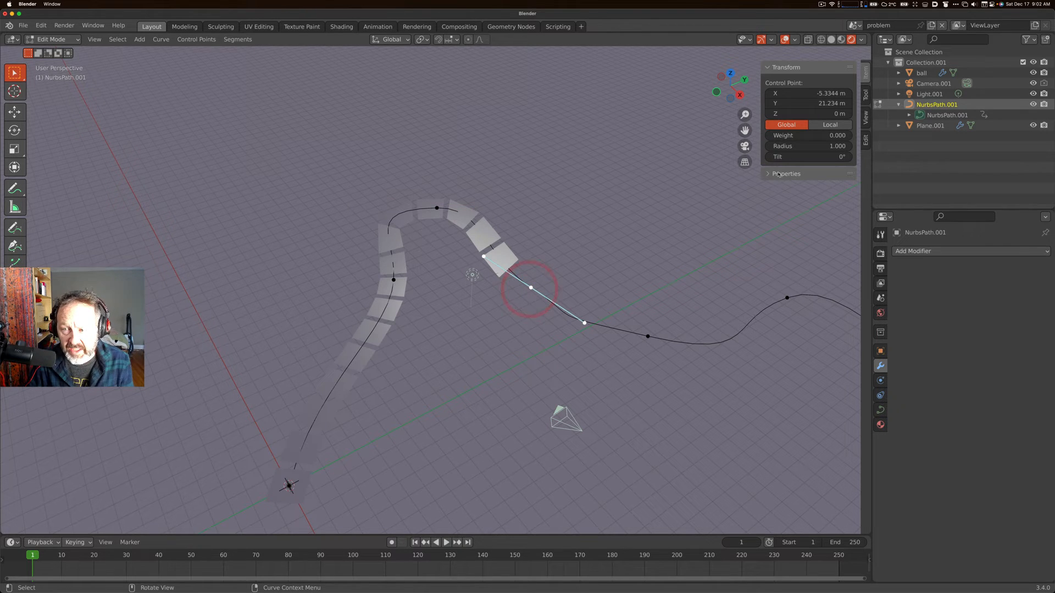
{"action": "left_click", "coordinate": [392, 279]}
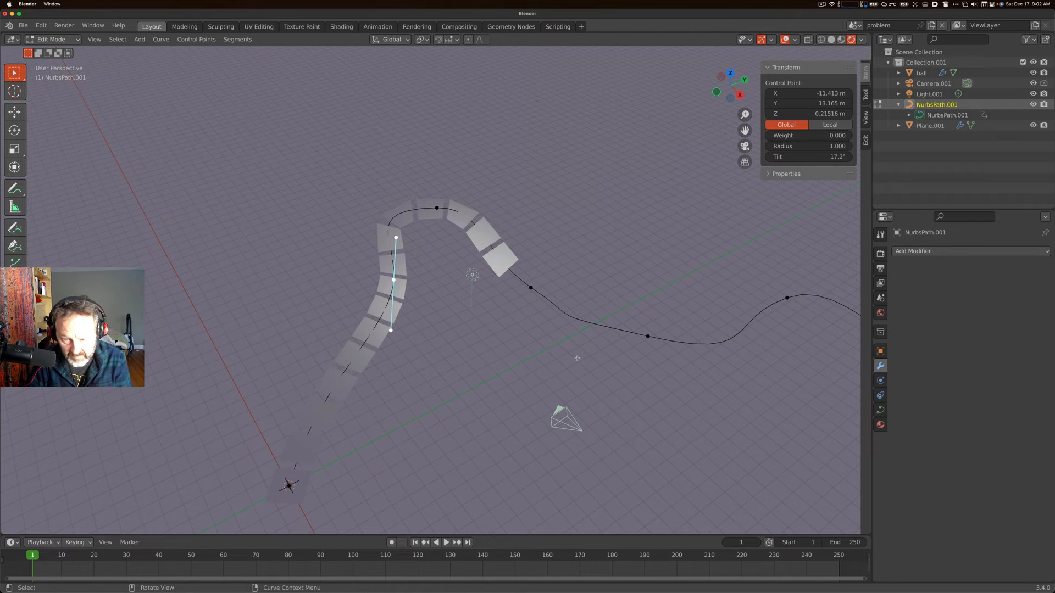
{"action": "key", "text": "Tab"}
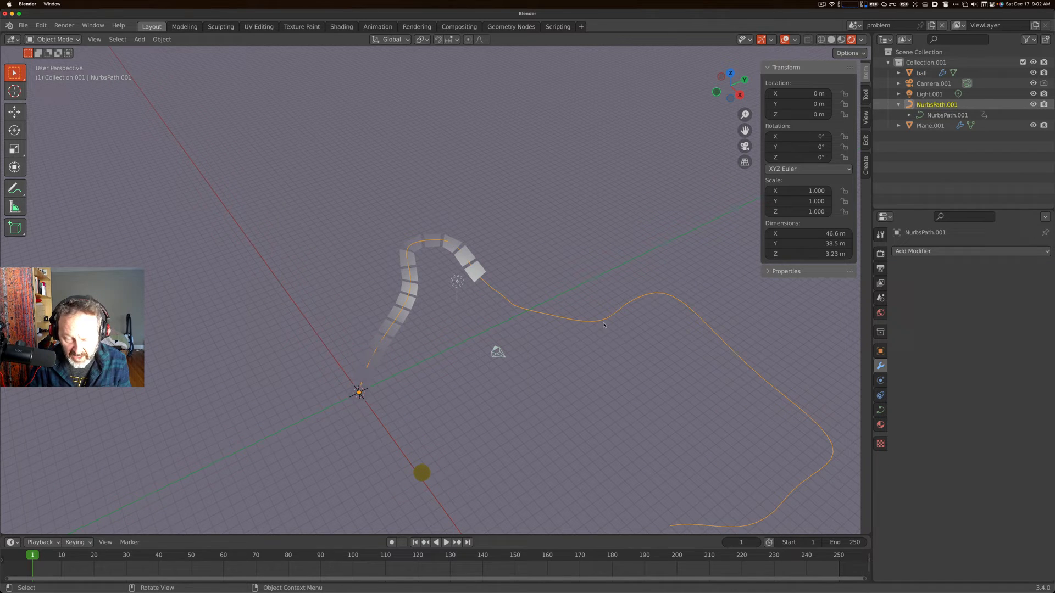
Move the NURBS path, parent Plane.001 to it, then move the path with the strip attached
{"action": "key", "text": "g"}
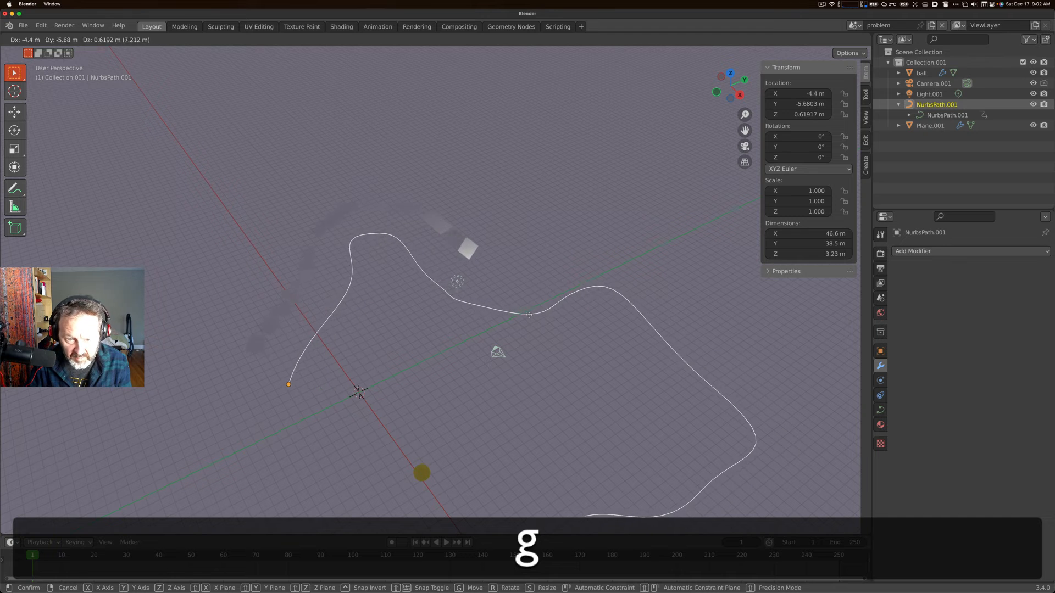
{"action": "mouse_move", "coordinate": [653, 319]}
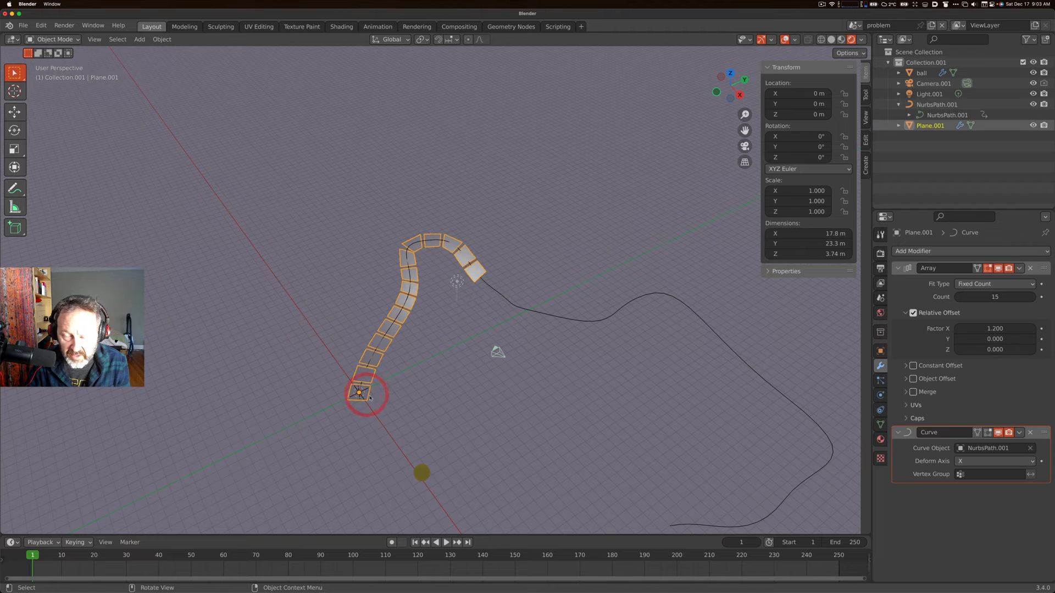
{"action": "left_click", "coordinate": [480, 373]}
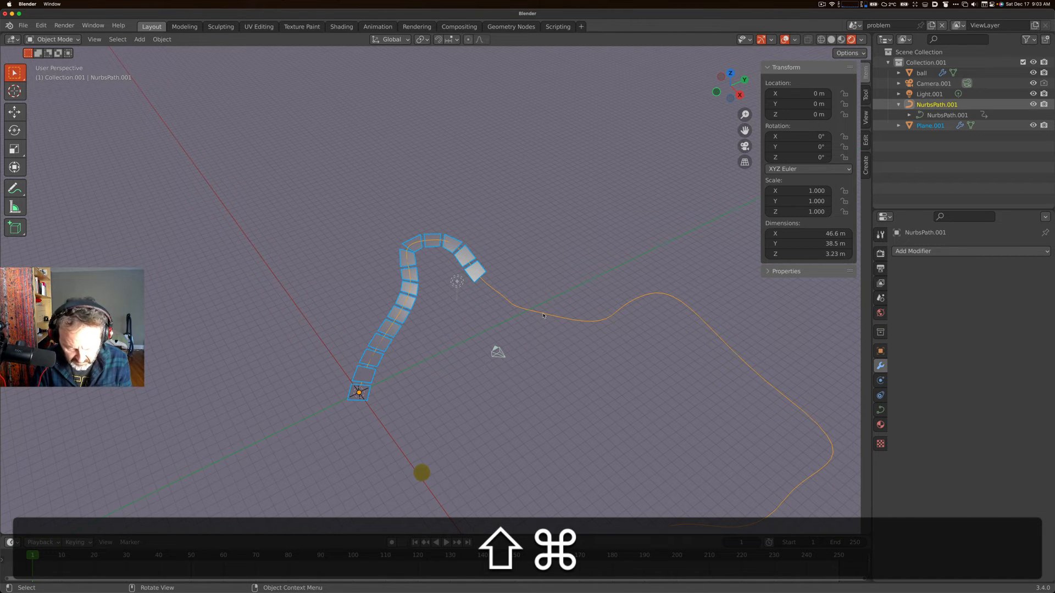
{"action": "key", "text": "cmd+p"}
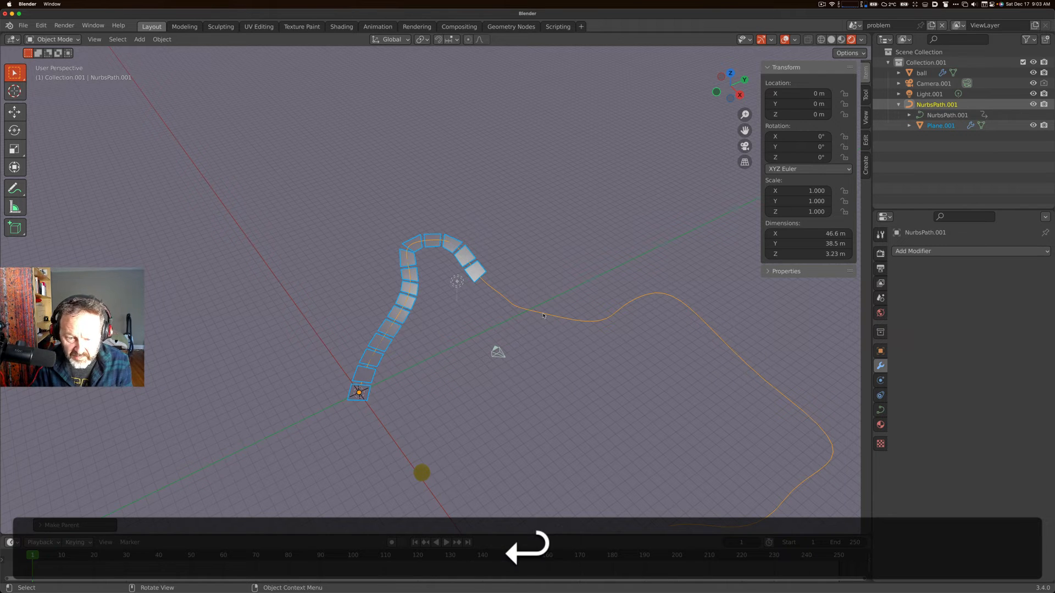
{"action": "left_click", "coordinate": [558, 316]}
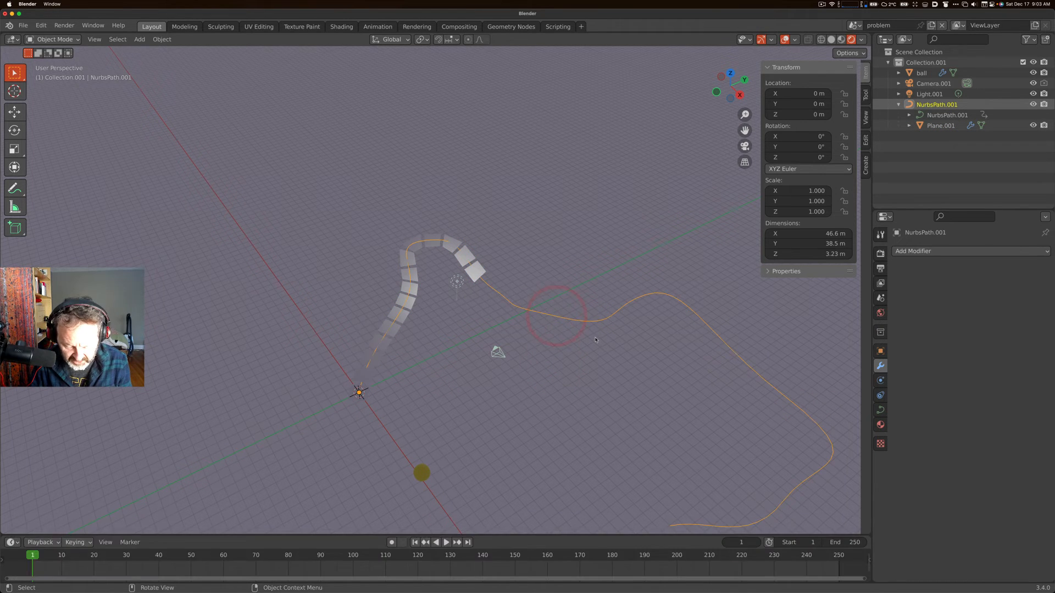
{"action": "key", "text": "g"}
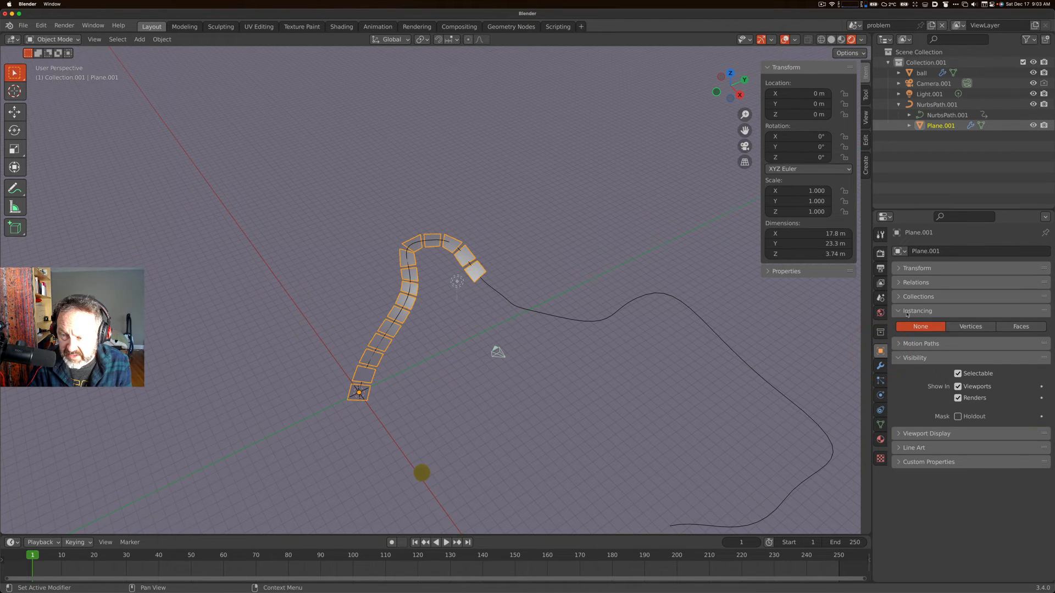
Try Faces instancing on Plane.001 in Object Properties, then set instancing back to None
{"action": "left_click", "coordinate": [915, 357]}
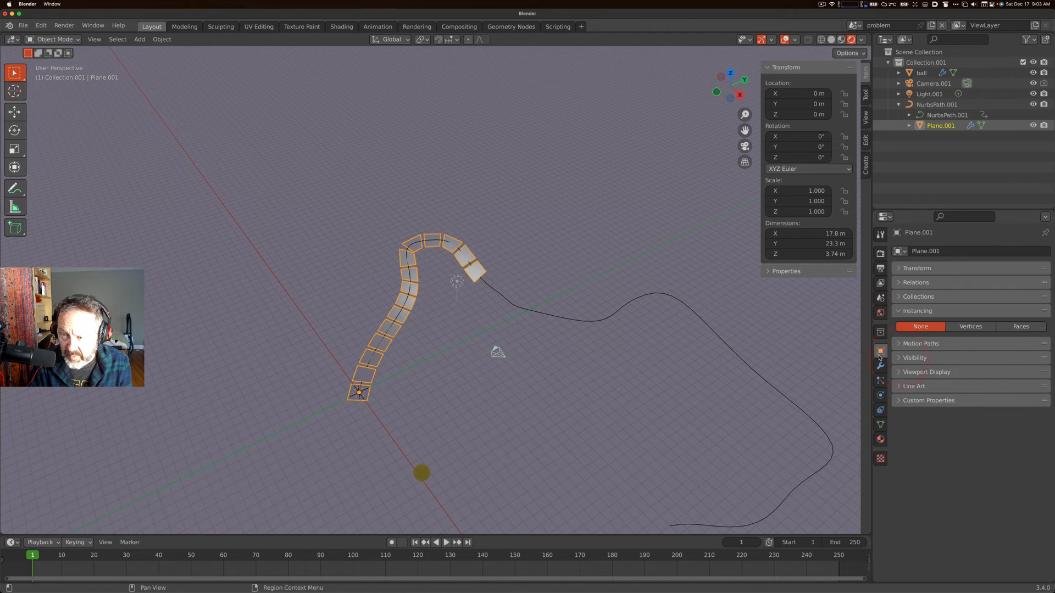
{"action": "mouse_move", "coordinate": [880, 352]}
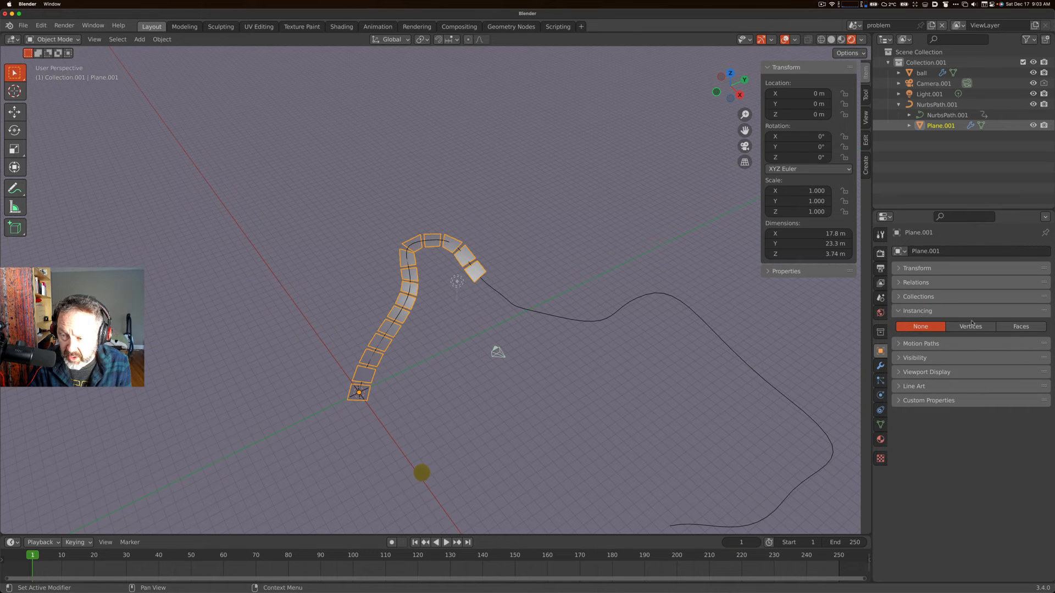
{"action": "left_click", "coordinate": [1020, 326]}
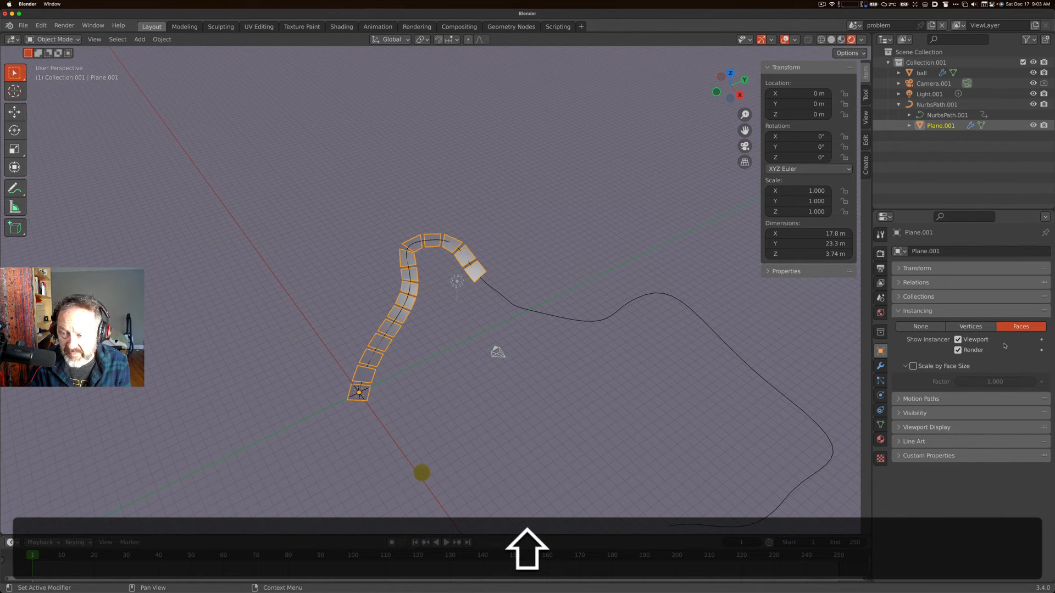
{"action": "mouse_move", "coordinate": [1021, 326]}
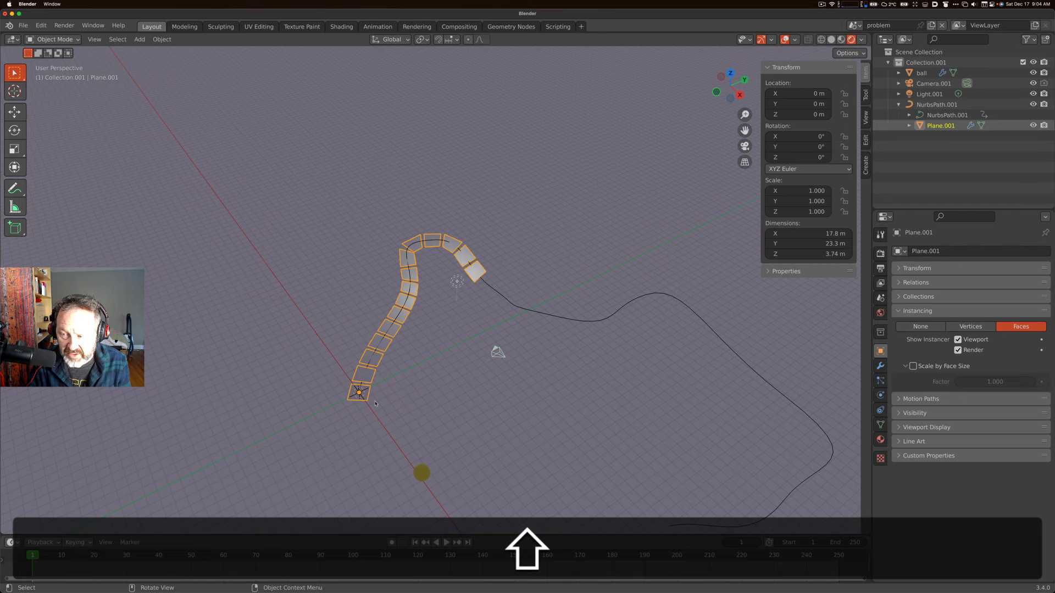
{"action": "left_click", "coordinate": [919, 326]}
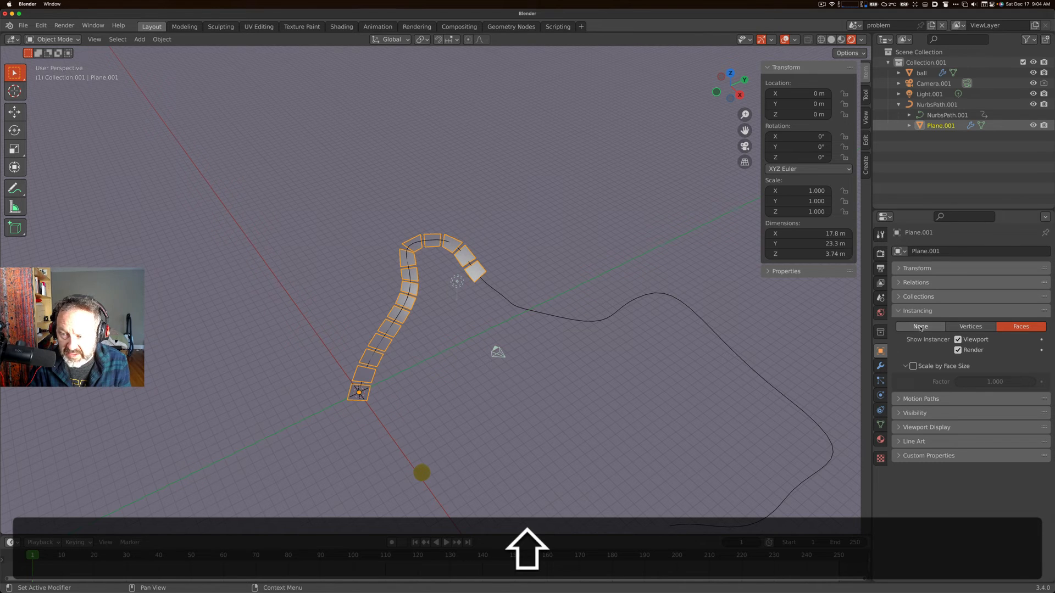
{"action": "left_click", "coordinate": [421, 473]}
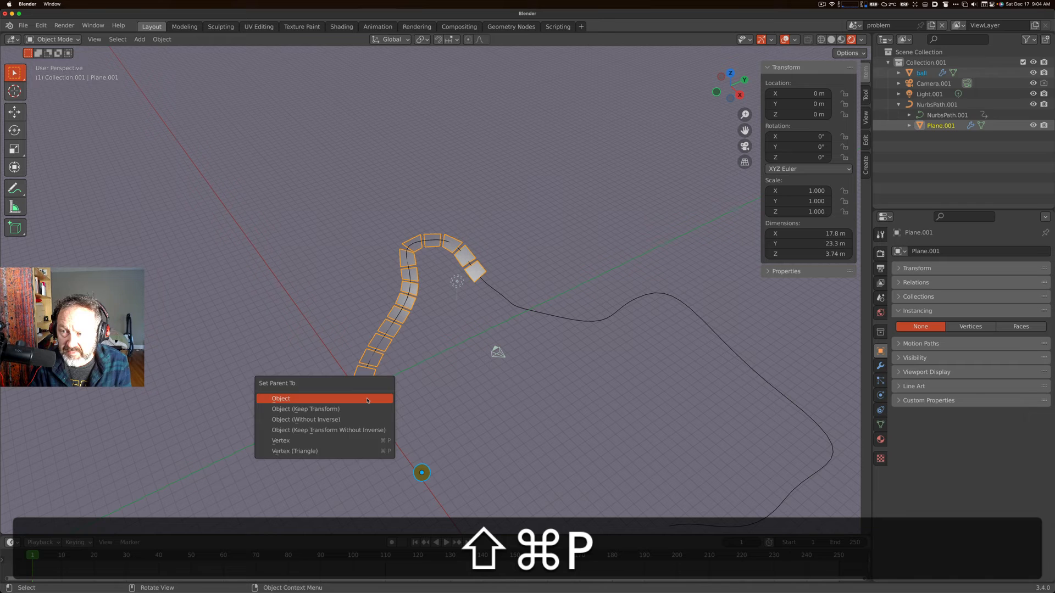
Parent the yellow ball to Plane.001 and confirm it appears nested under the plane in the Outliner
{"action": "left_click", "coordinate": [280, 398]}
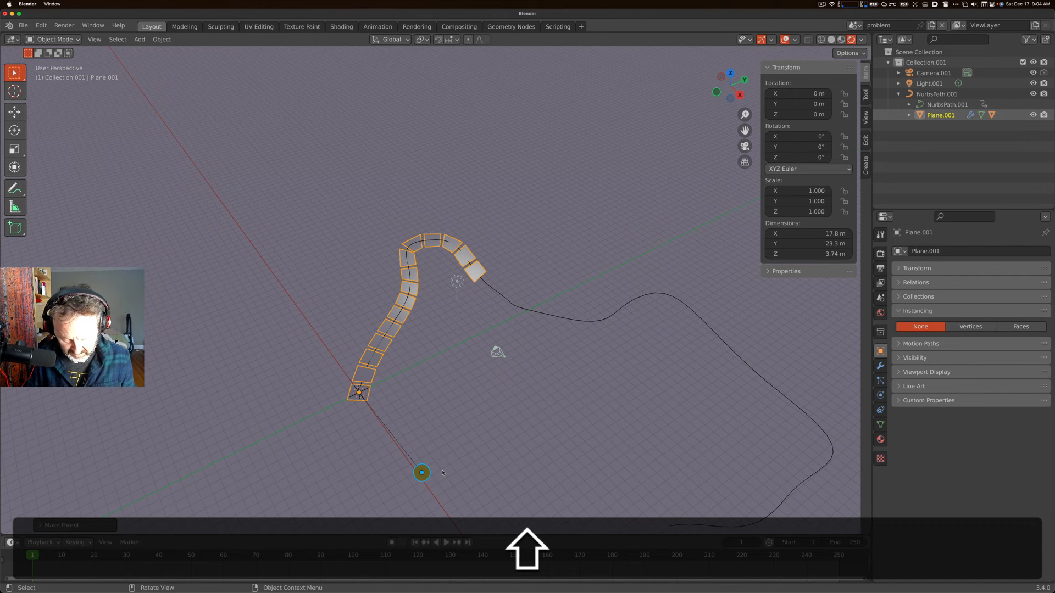
{"action": "mouse_move", "coordinate": [382, 428]}
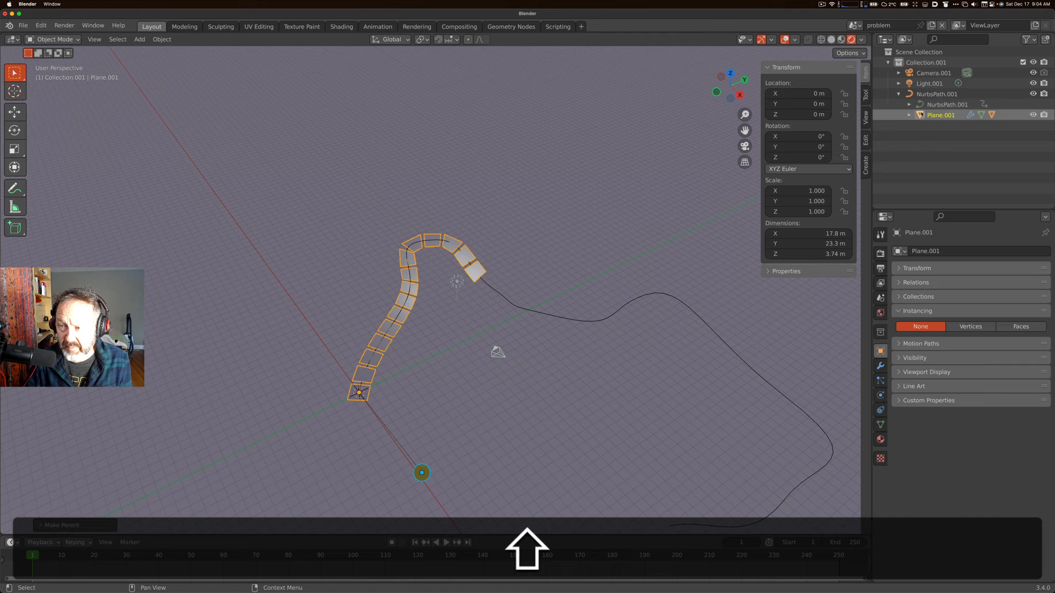
{"action": "left_click", "coordinate": [910, 116]}
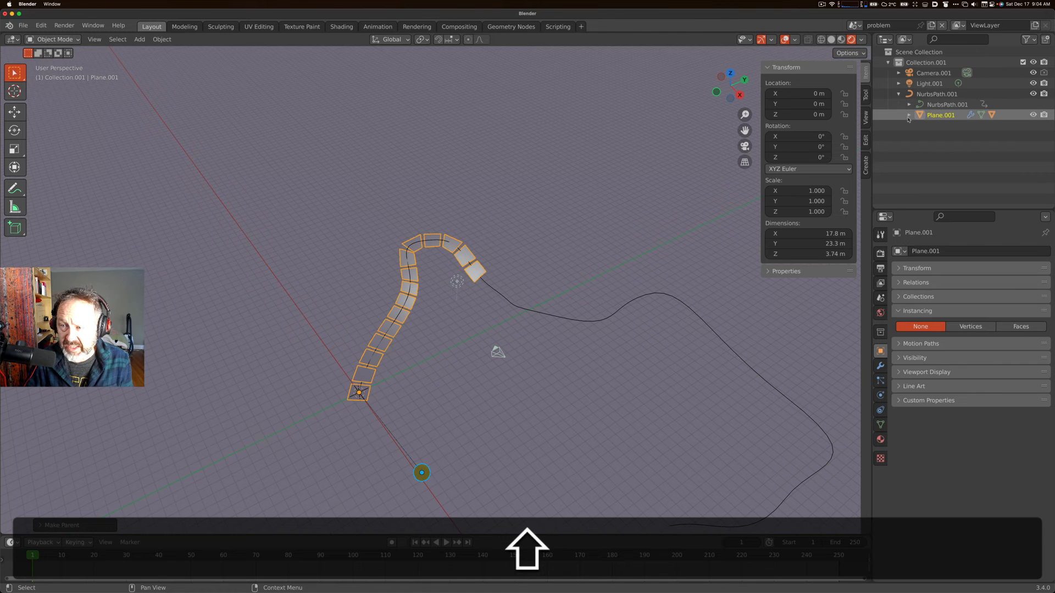
{"action": "left_click", "coordinate": [942, 146]}
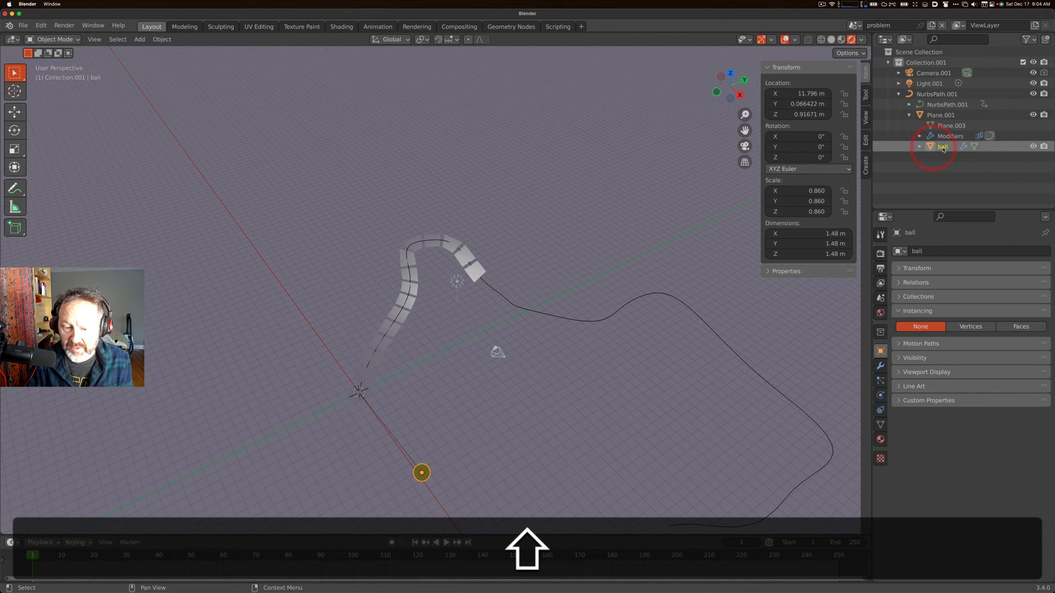
{"action": "left_click", "coordinate": [947, 114]}
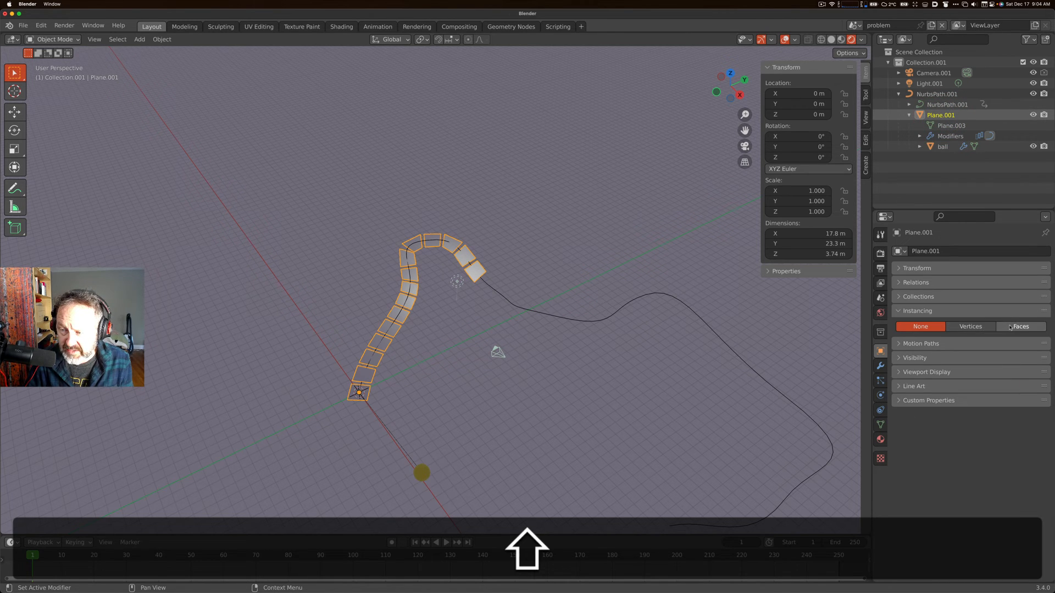
Set Plane.001's instancing to Faces so a yellow ball appears on every square of the strip
{"action": "left_click", "coordinate": [1021, 326]}
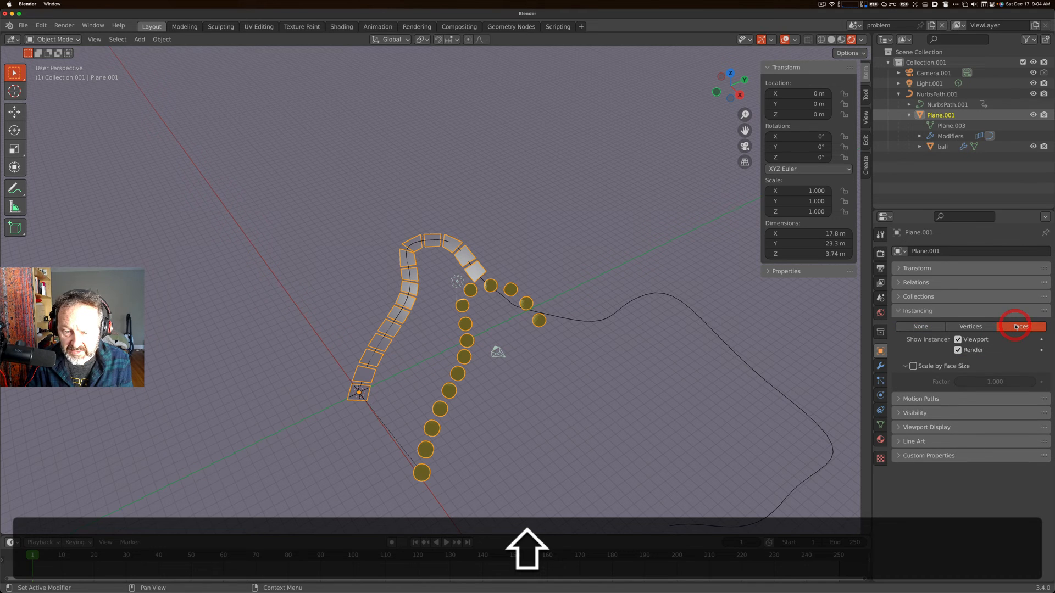
{"action": "left_click", "coordinate": [1019, 326]}
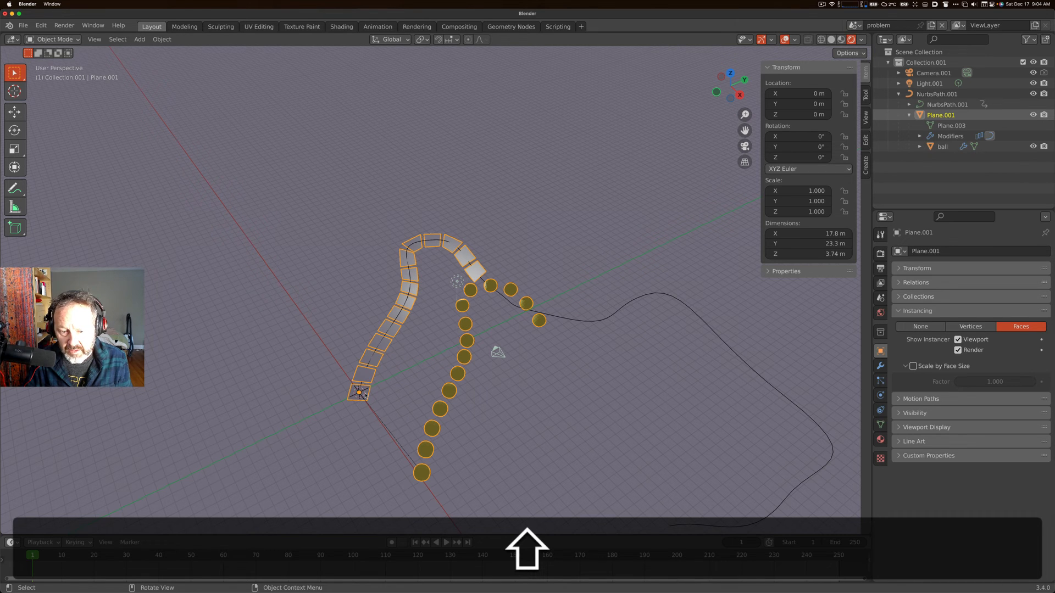
{"action": "left_click", "coordinate": [422, 475]}
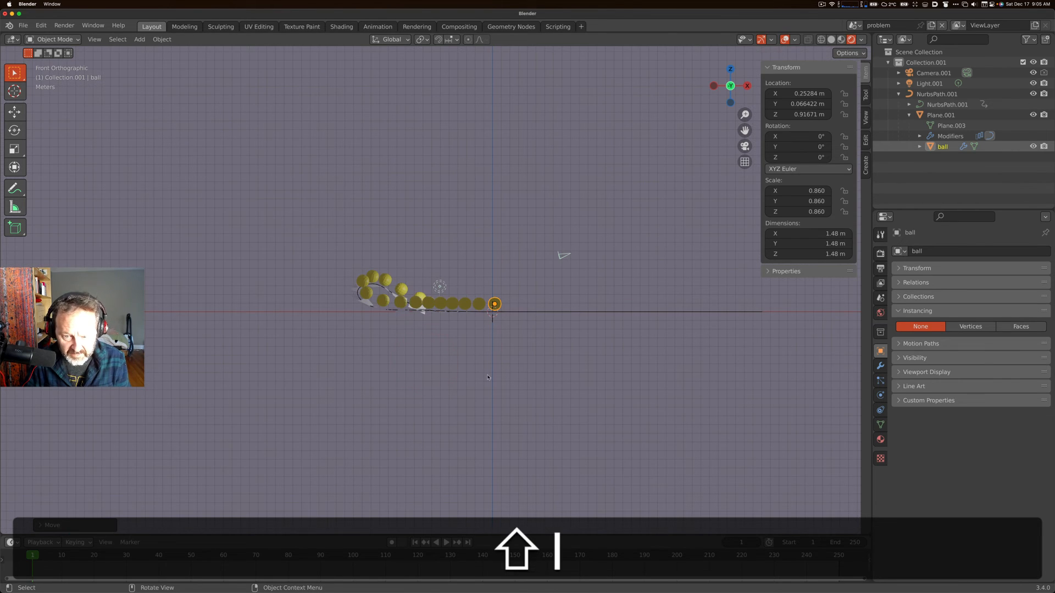
Move the ball to about X −0.03 m, Z 0.67 m so the instanced spheres sit centred on the faces
{"action": "key", "text": "g"}
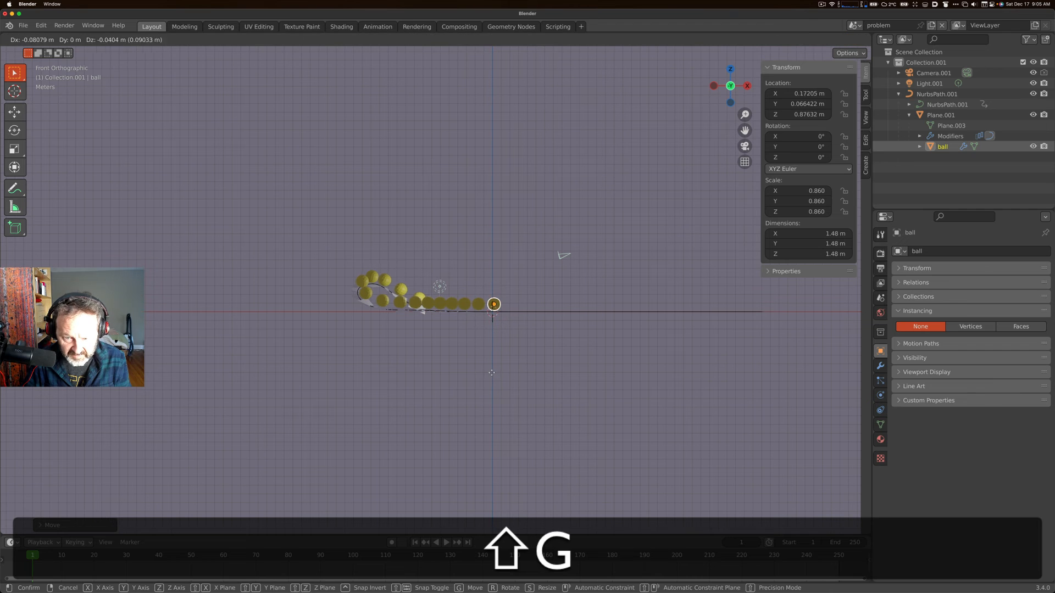
{"action": "left_click", "coordinate": [490, 376]}
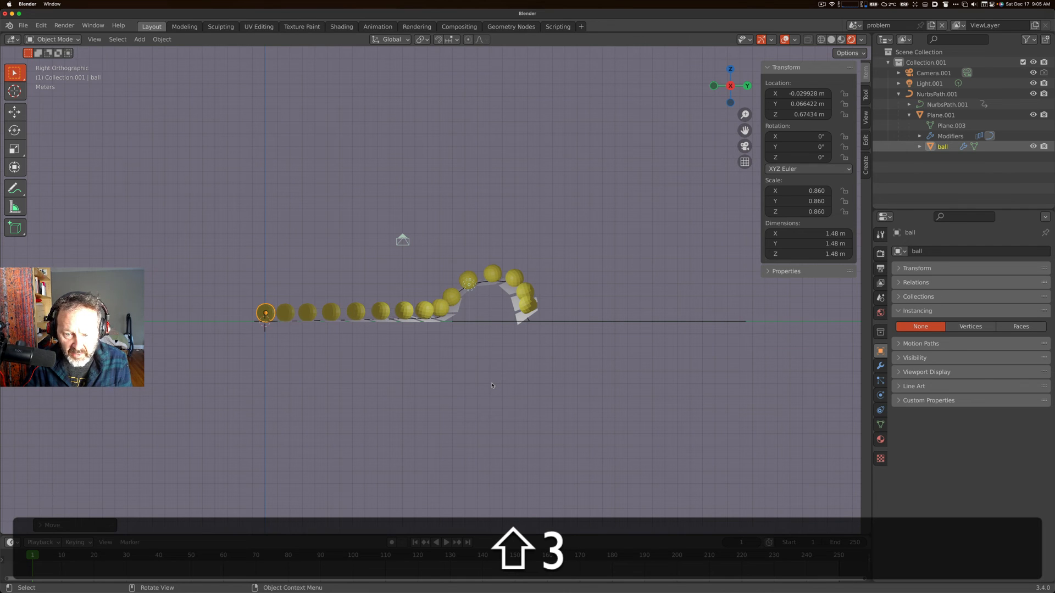
{"action": "mouse_move", "coordinate": [473, 387]}
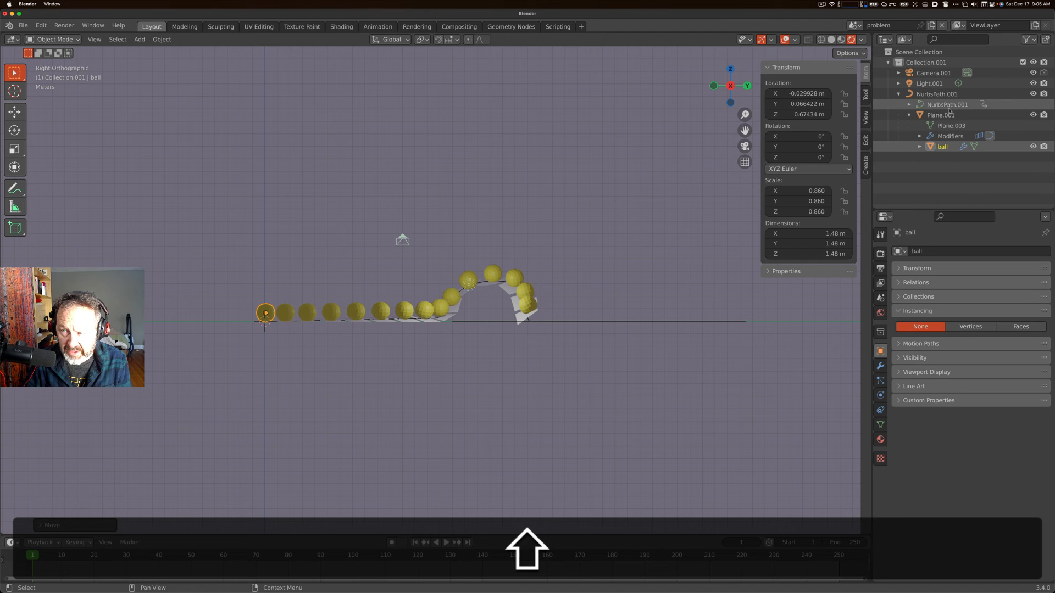
{"action": "left_click", "coordinate": [1020, 327]}
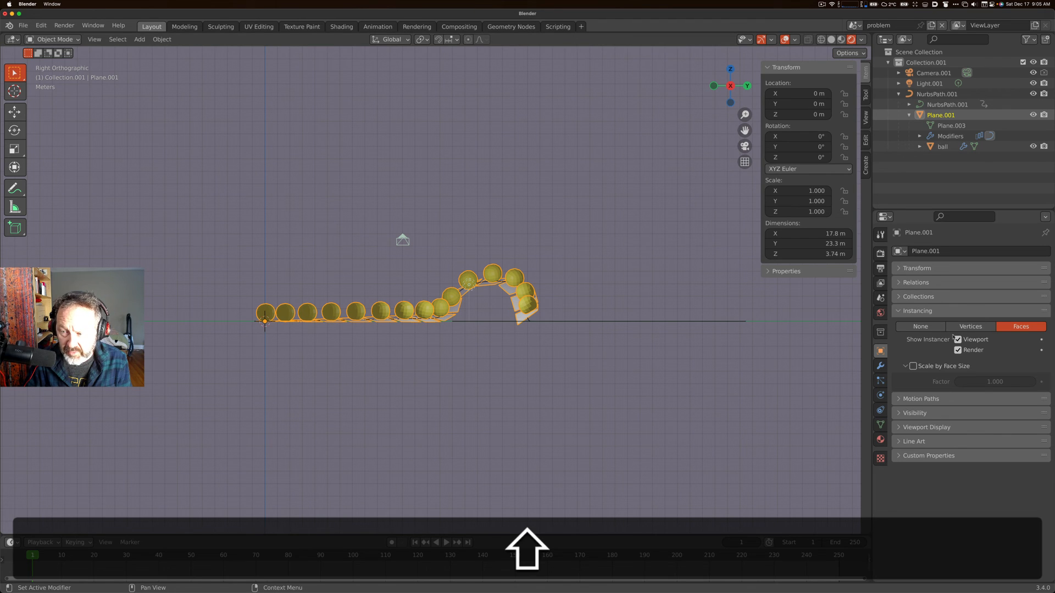
Under Show Instancer keep Viewport checked but Render unchecked, then start a render
{"action": "left_click", "coordinate": [958, 340]}
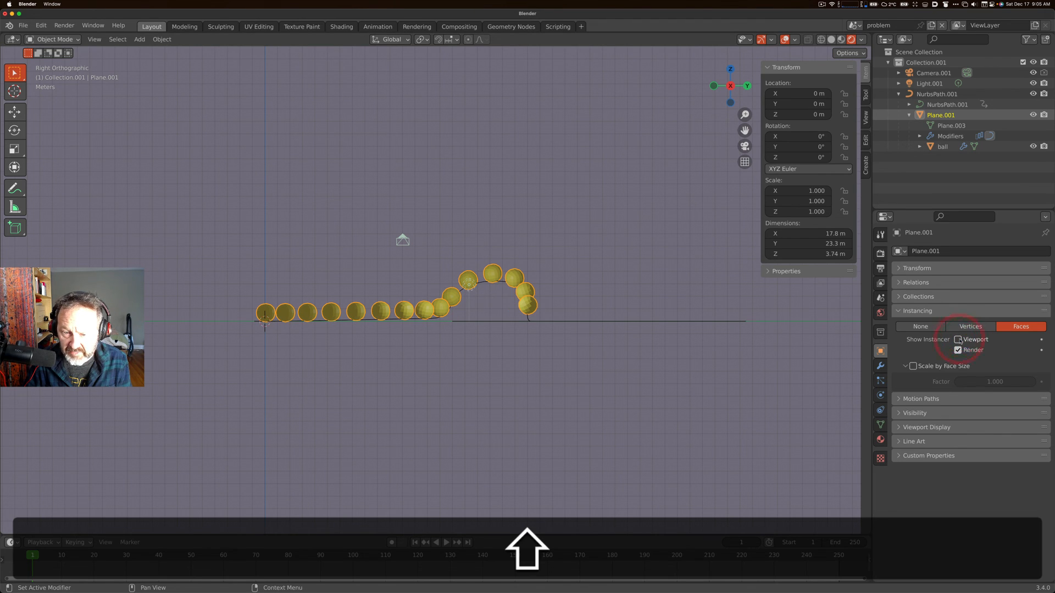
{"action": "left_click", "coordinate": [959, 349]}
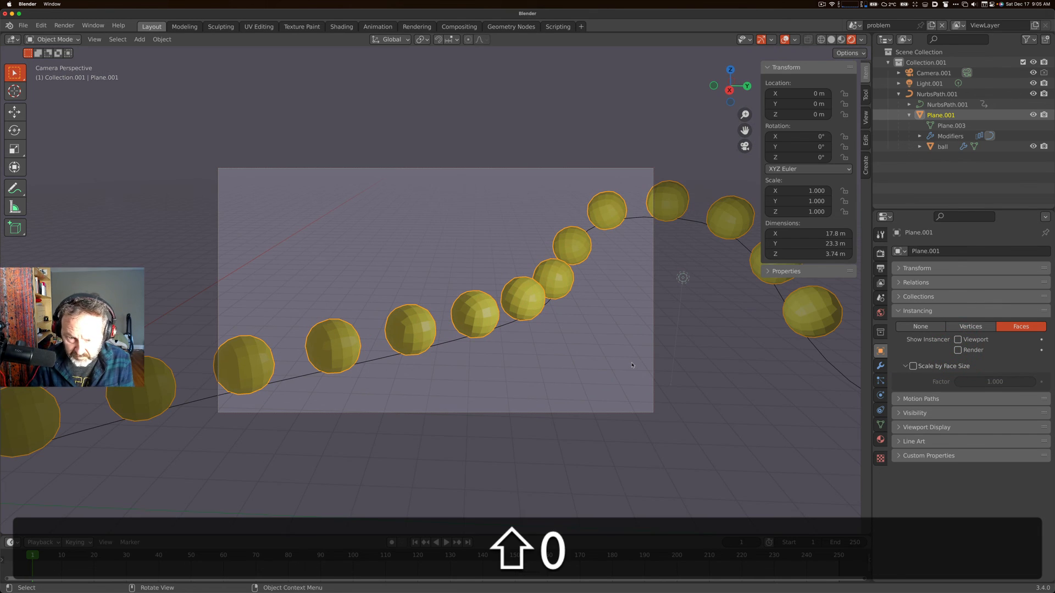
{"action": "left_click", "coordinate": [958, 340]}
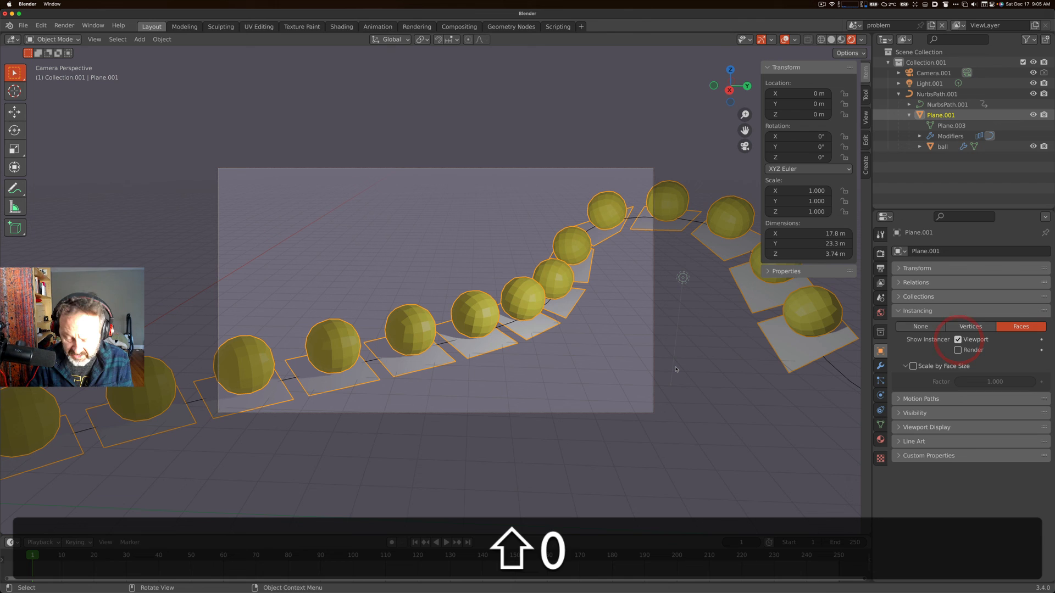
{"action": "key", "text": "F12"}
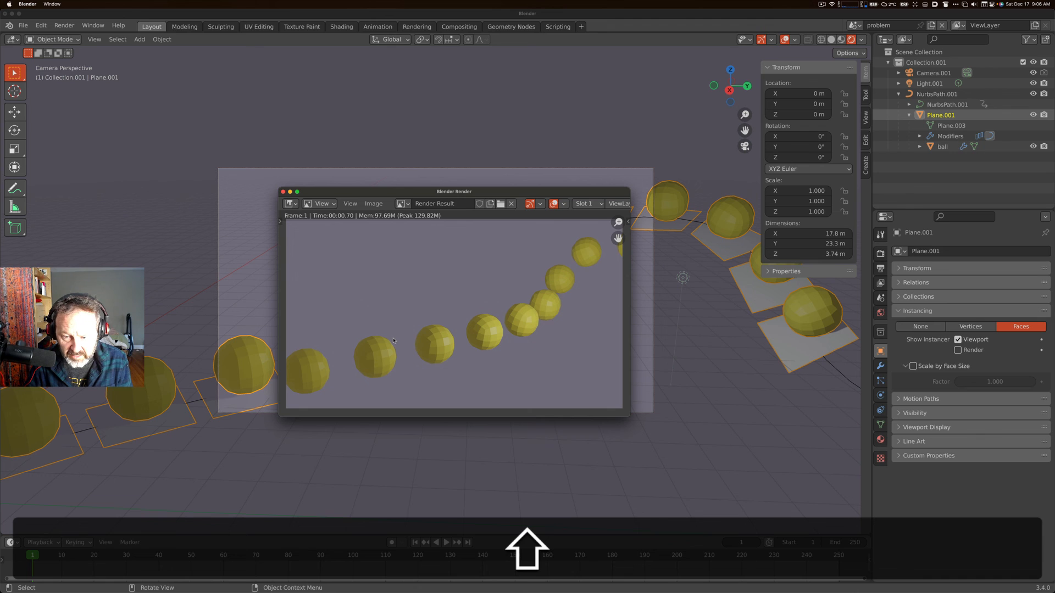
Inspect the render showing only the yellow balls along the curve, without the plane
{"action": "left_click", "coordinate": [283, 191]}
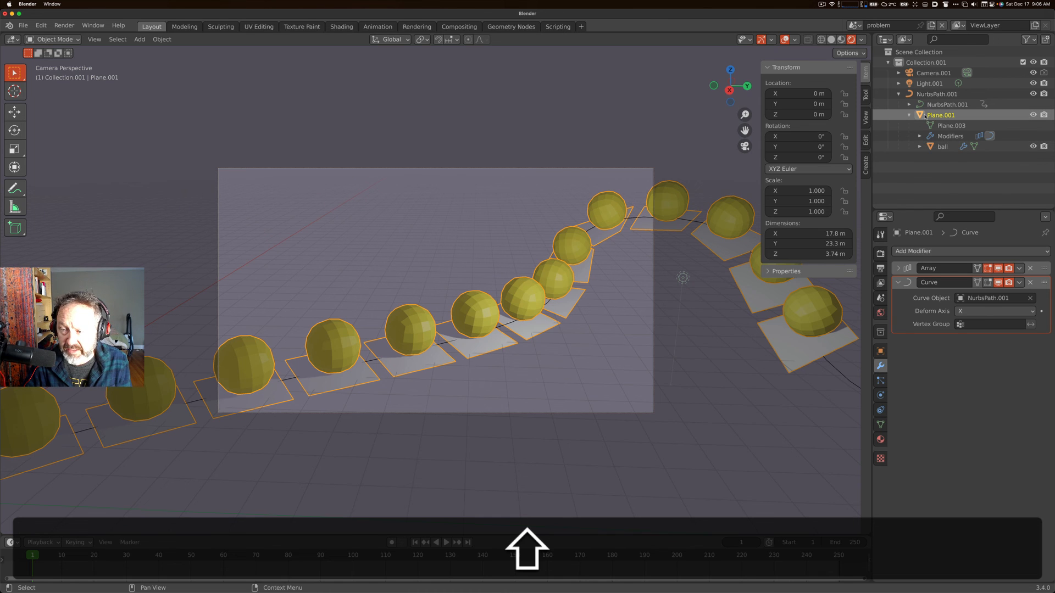
Return to Plane.001's Object Properties showing its face instancing settings
{"action": "left_click", "coordinate": [879, 350]}
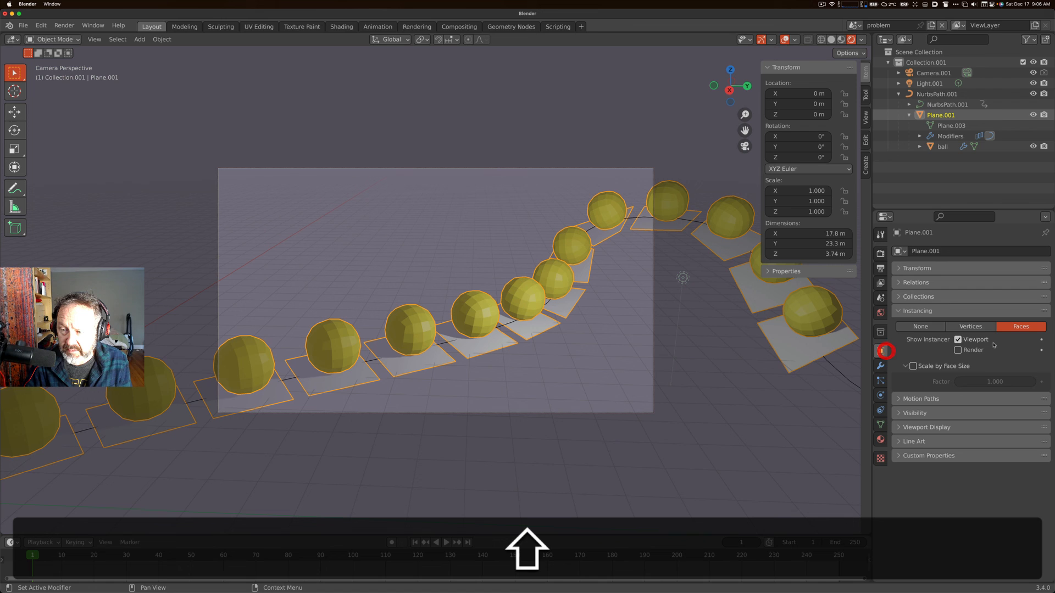